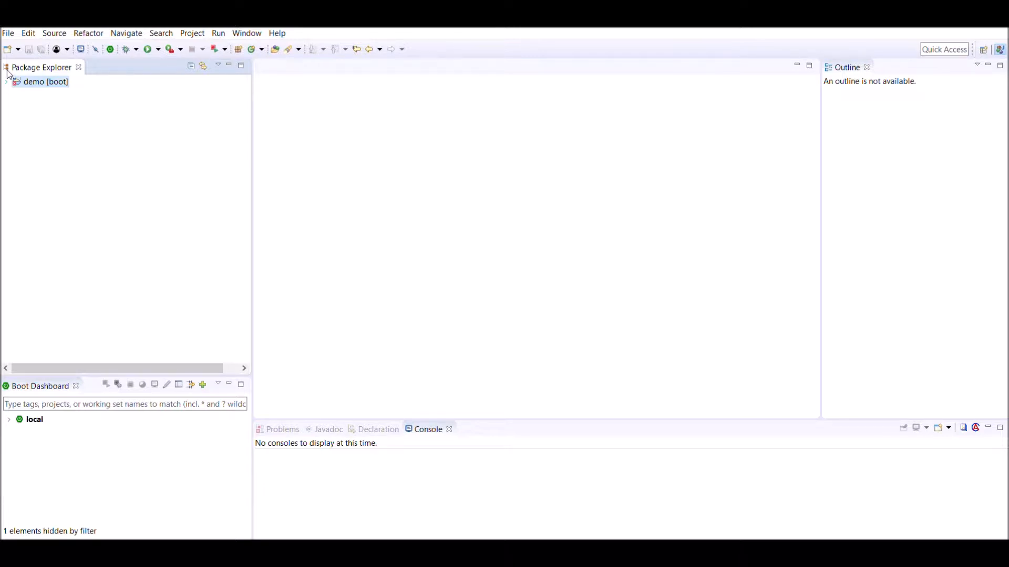
# - Expand demo, src/main/java and com.springboot.demo, and select DemoApplication.java
pyautogui.click(6, 82)
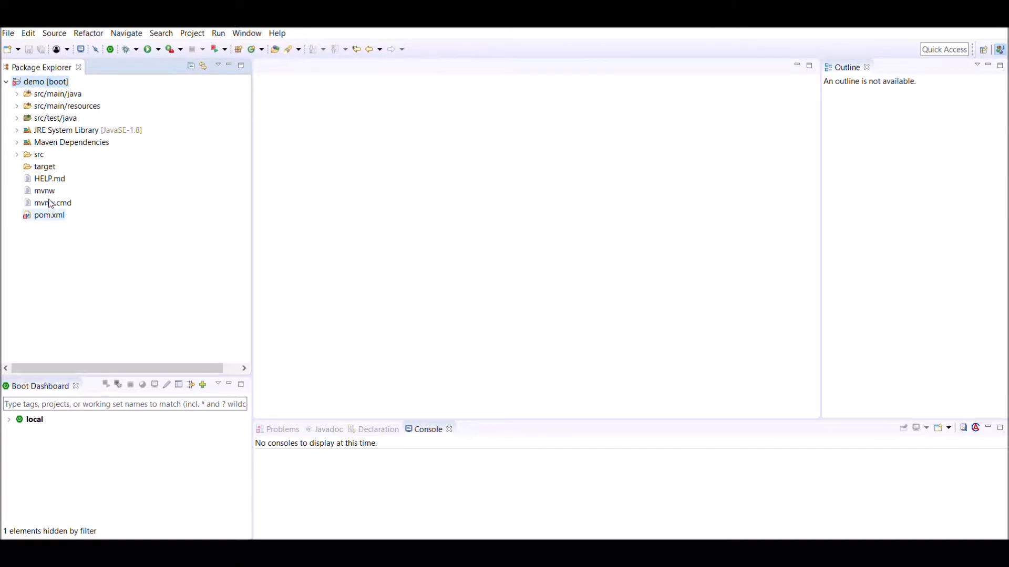
pyautogui.click(47, 82)
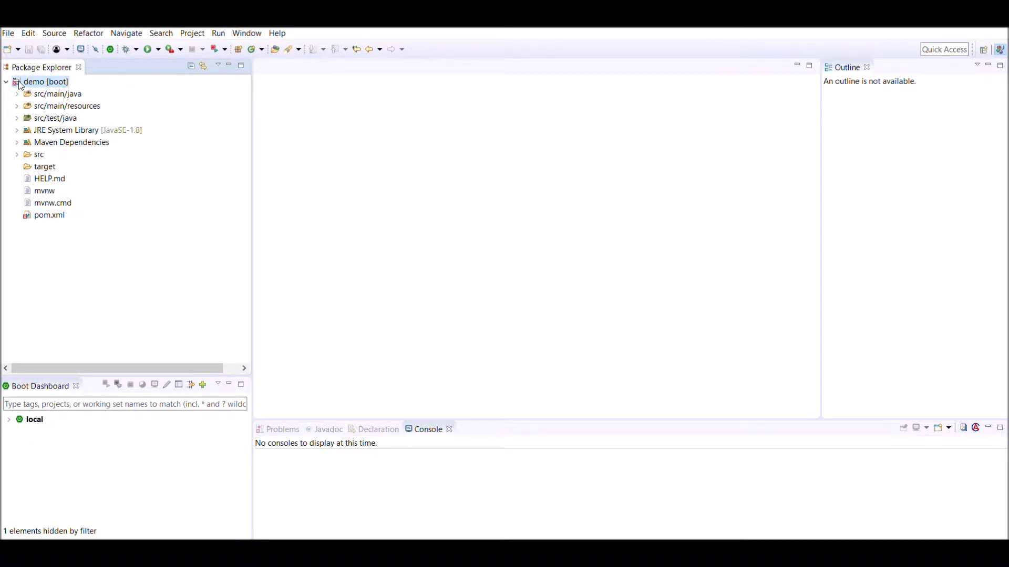
pyautogui.click(17, 94)
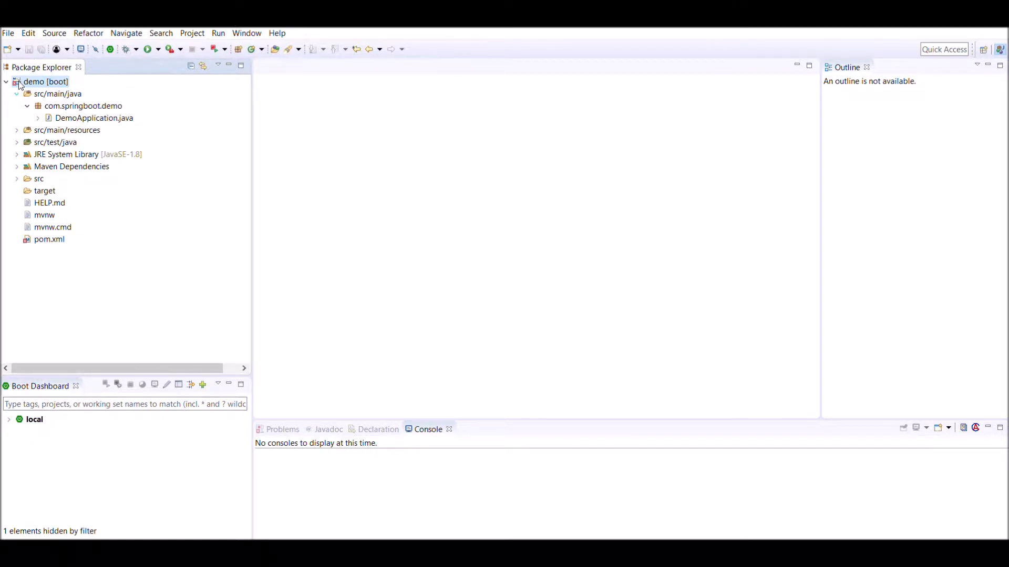
pyautogui.click(95, 118)
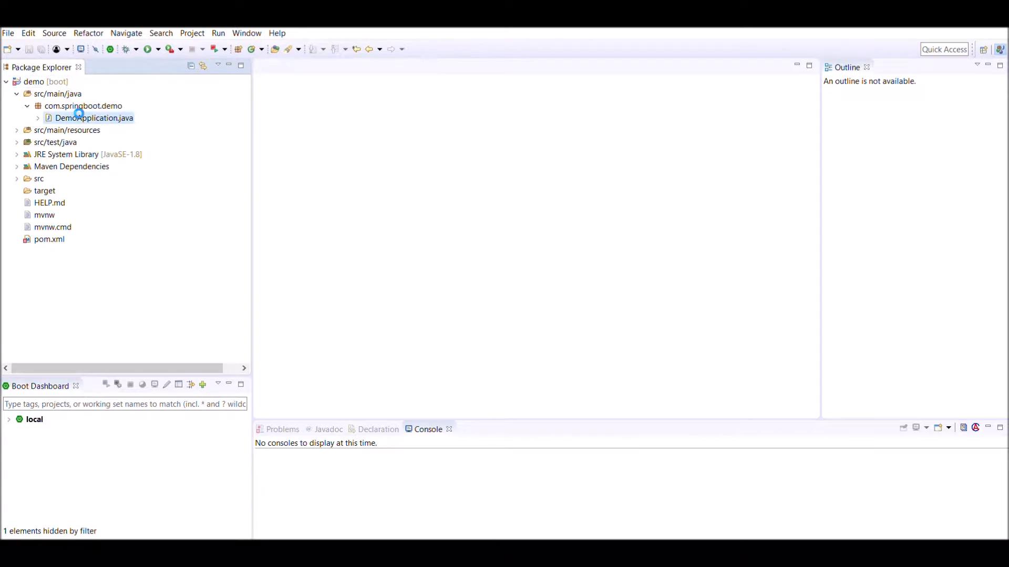
pyautogui.doubleClick(94, 118)
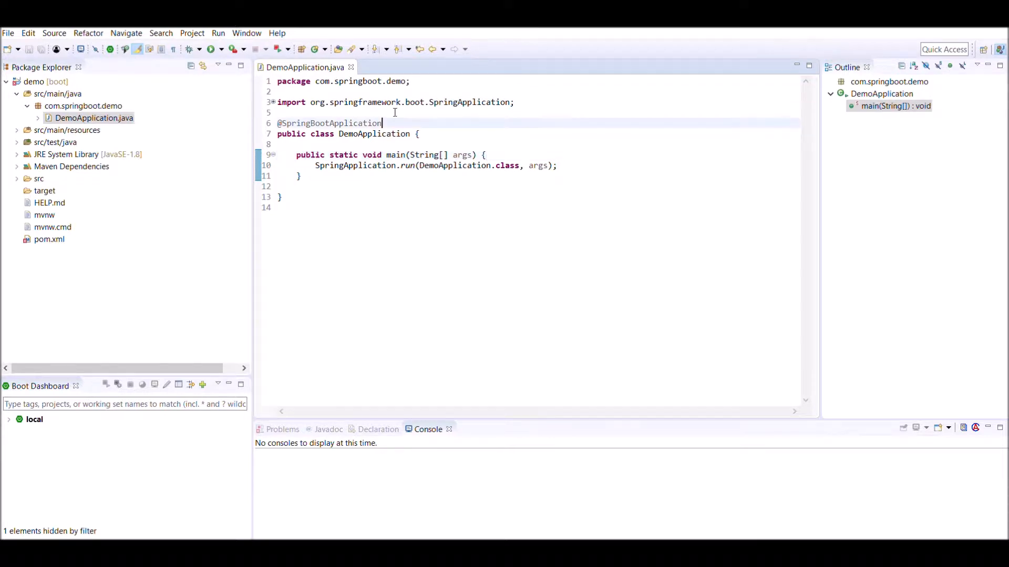
pyautogui.doubleClick(330, 123)
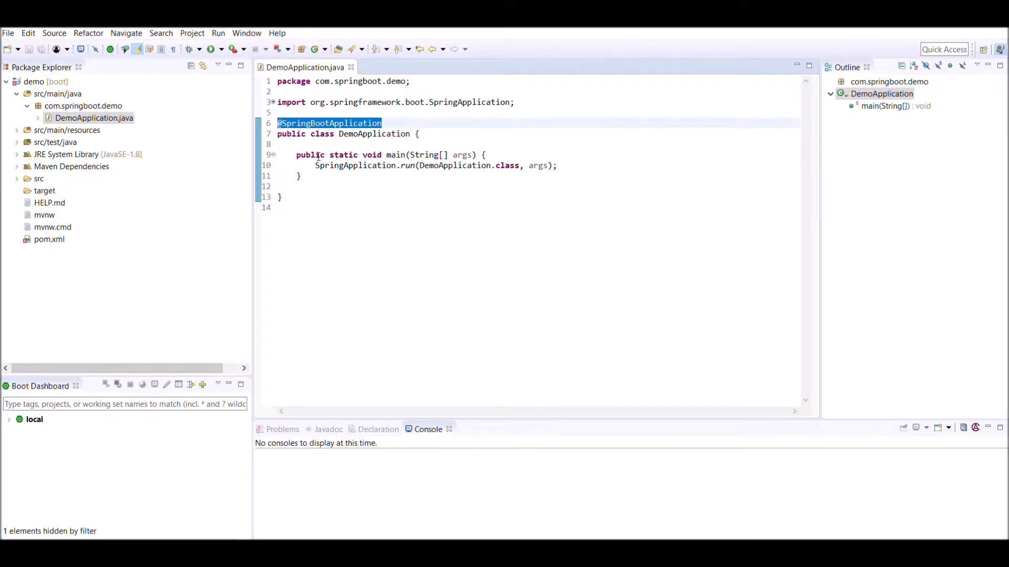
pyautogui.doubleClick(354, 165)
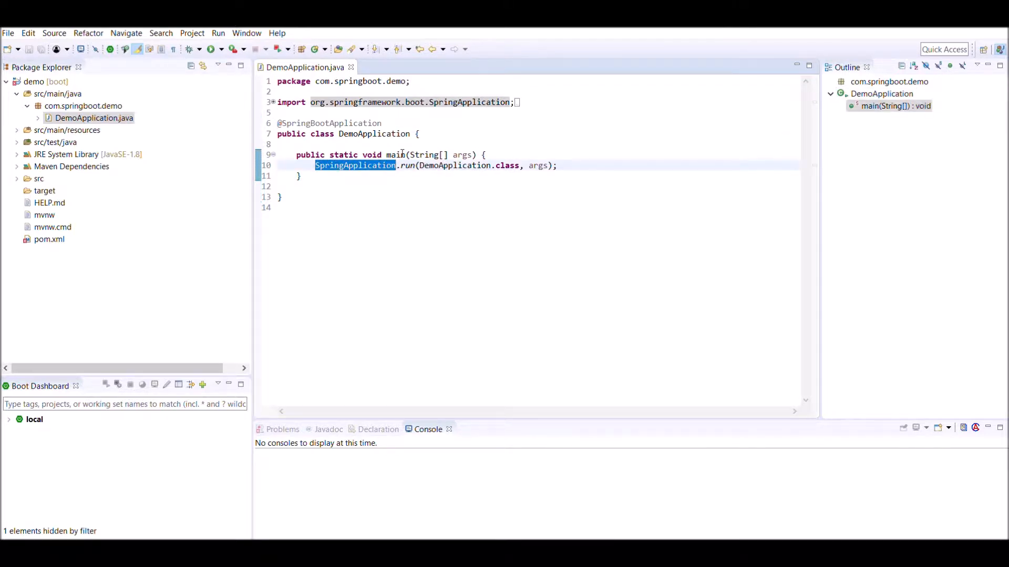
pyautogui.doubleClick(406, 166)
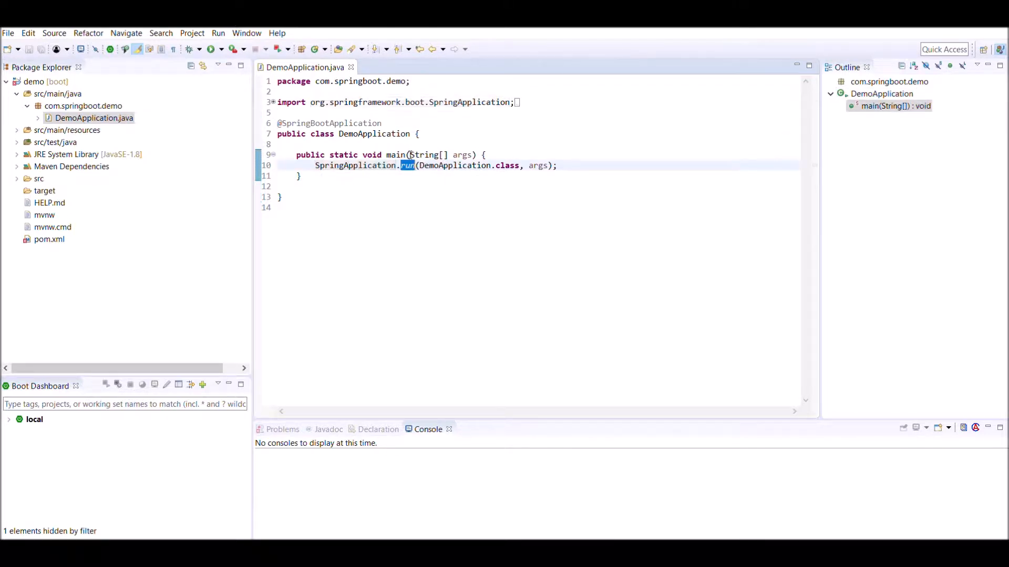
# - Re-highlight the main method's run call and DemoApplication.class argument, then select pom.xml
pyautogui.doubleClick(454, 166)
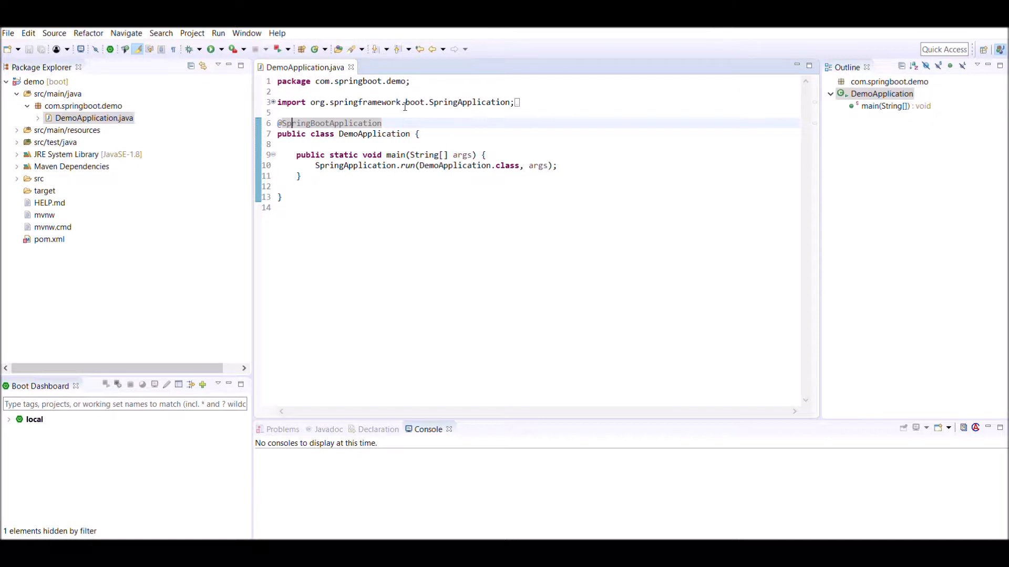
pyautogui.doubleClick(355, 166)
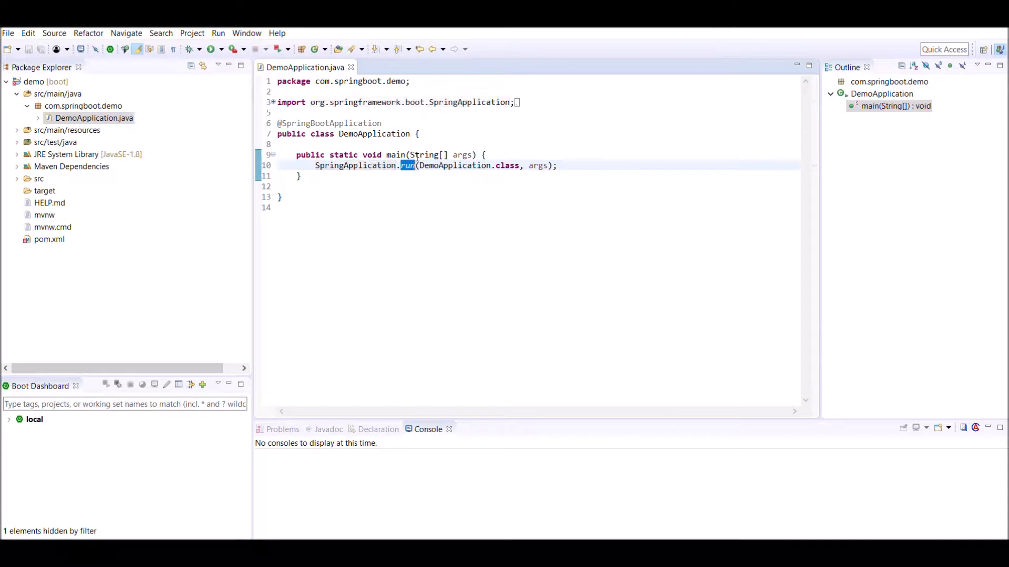
pyautogui.doubleClick(454, 166)
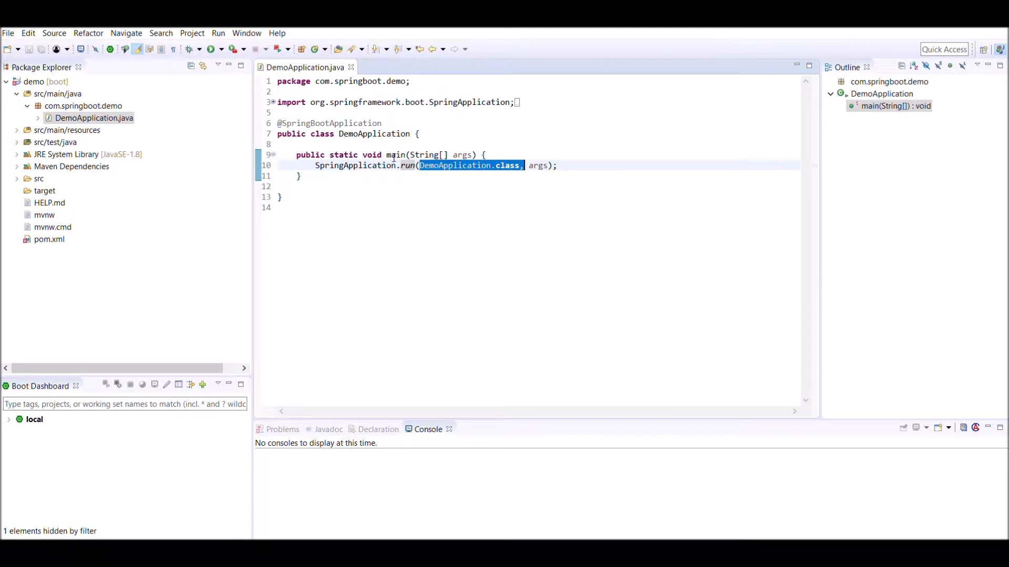
pyautogui.click(49, 238)
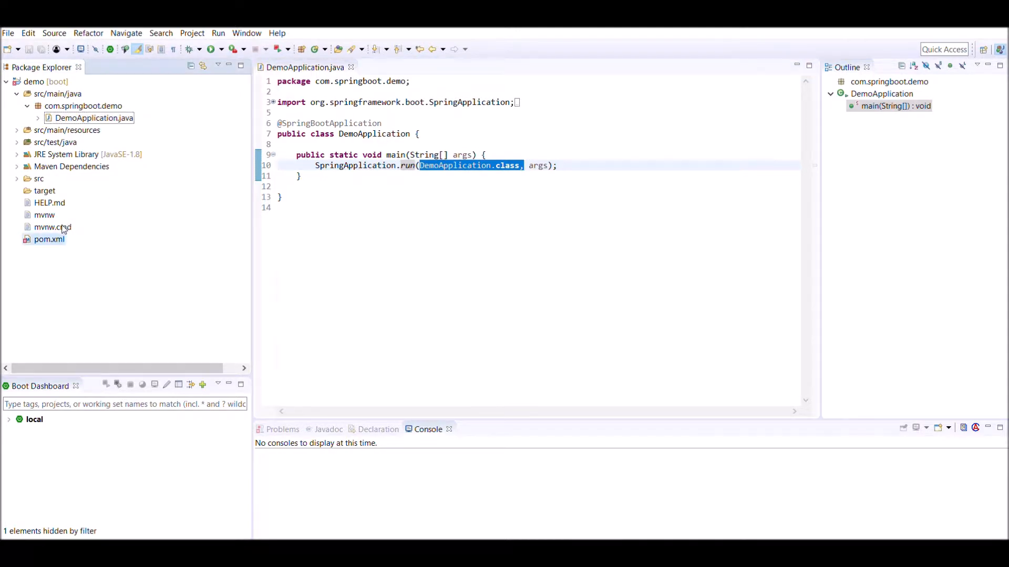
# - Open pom.xml and highlight parent version 2.1.8.RELEASE and the spring-boot-starter-web dependency
pyautogui.doubleClick(49, 238)
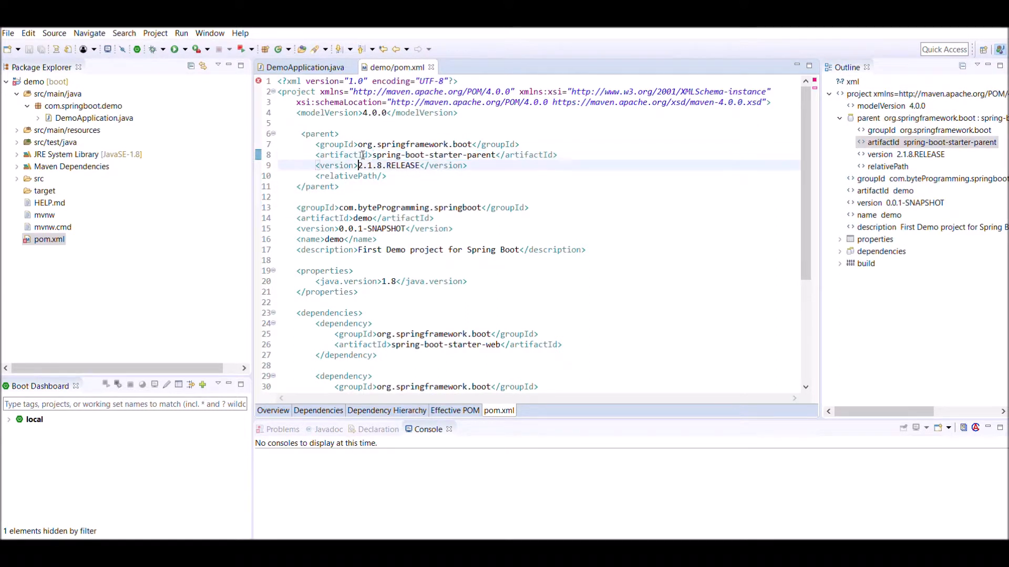
pyautogui.doubleClick(389, 166)
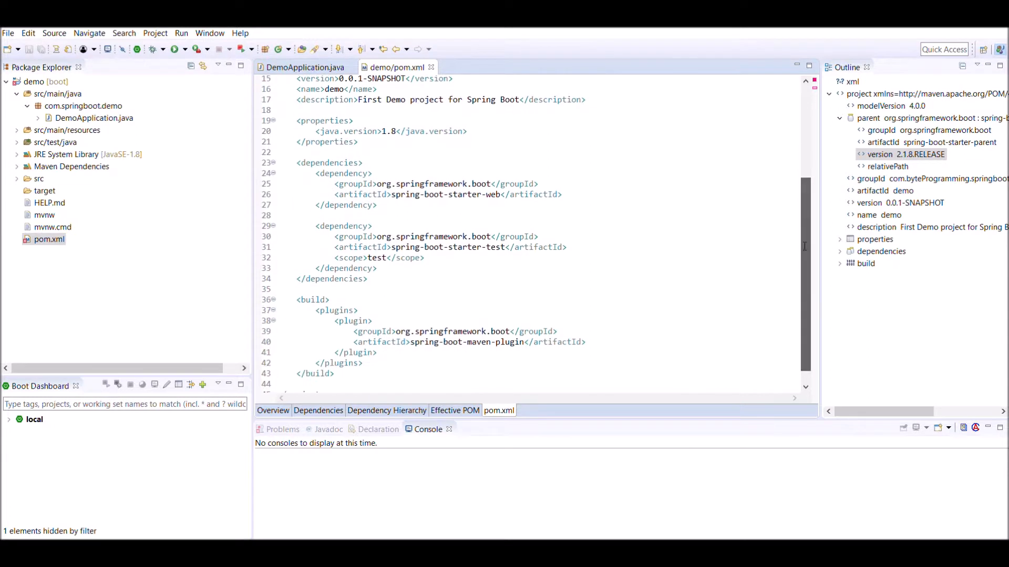
pyautogui.click(318, 172)
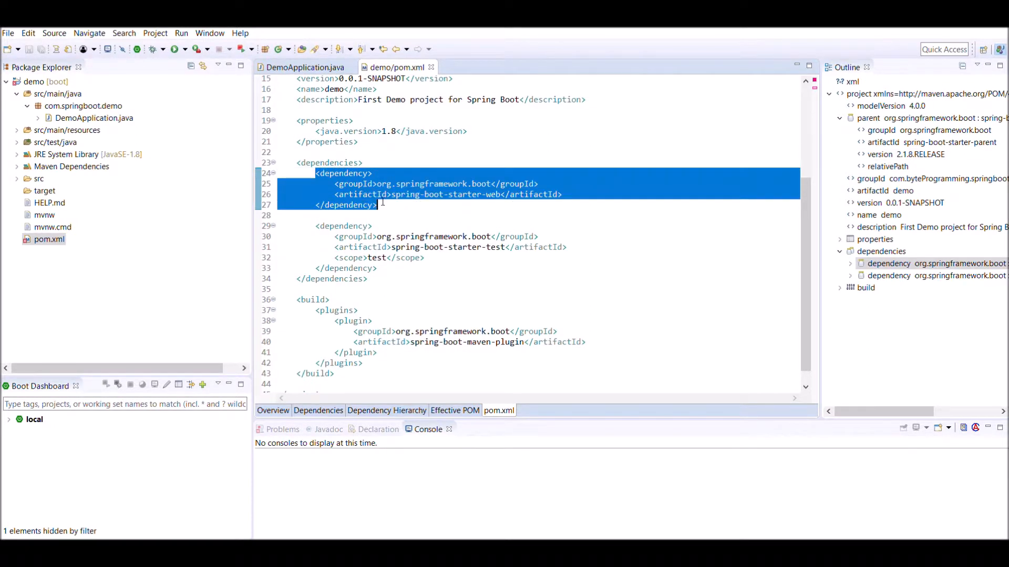
pyautogui.doubleClick(463, 194)
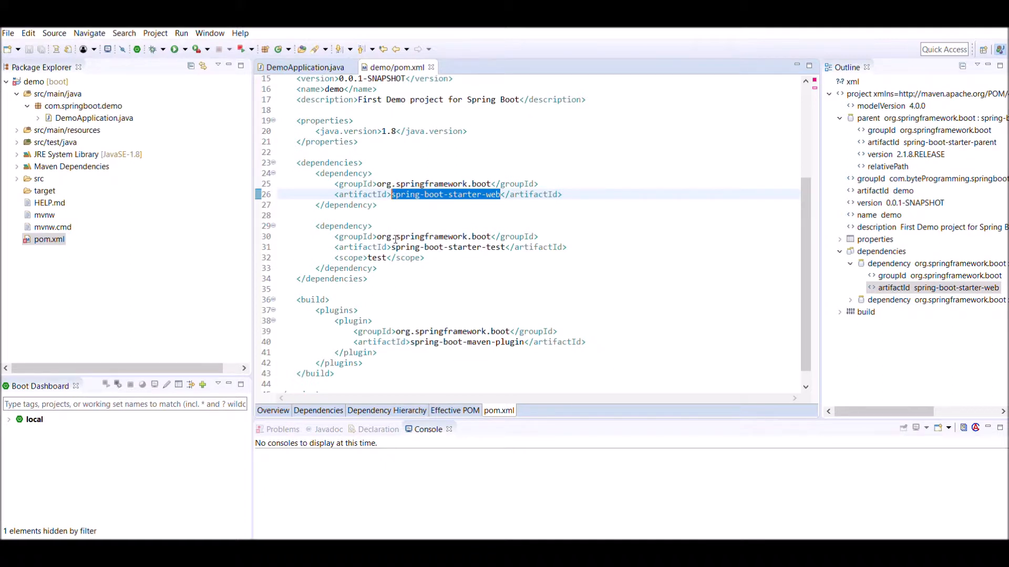
# - Highlight spring-boot-maven-plugin and starter-web, then view the Dependency Hierarchy
pyautogui.doubleClick(446, 247)
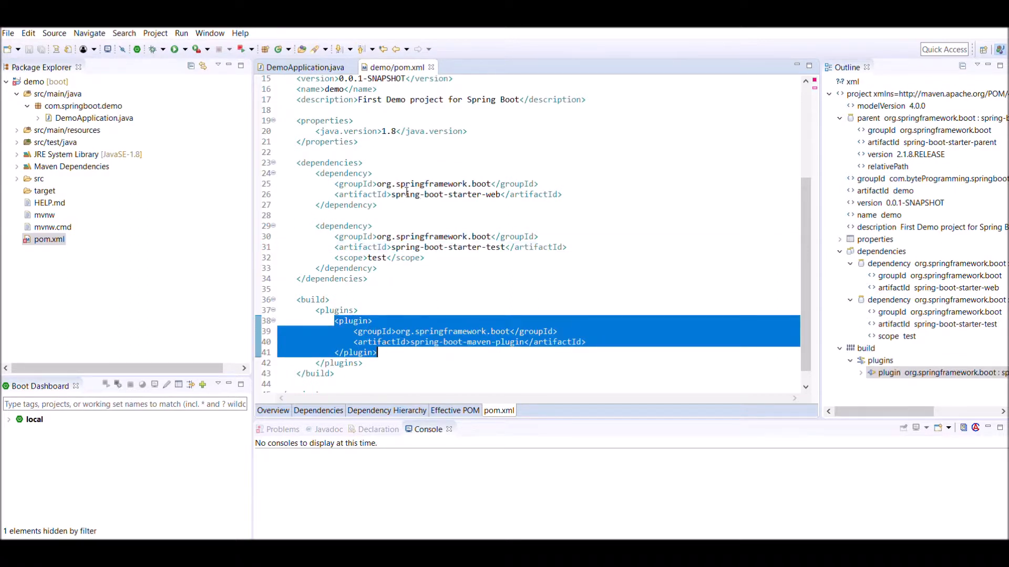
pyautogui.doubleClick(434, 194)
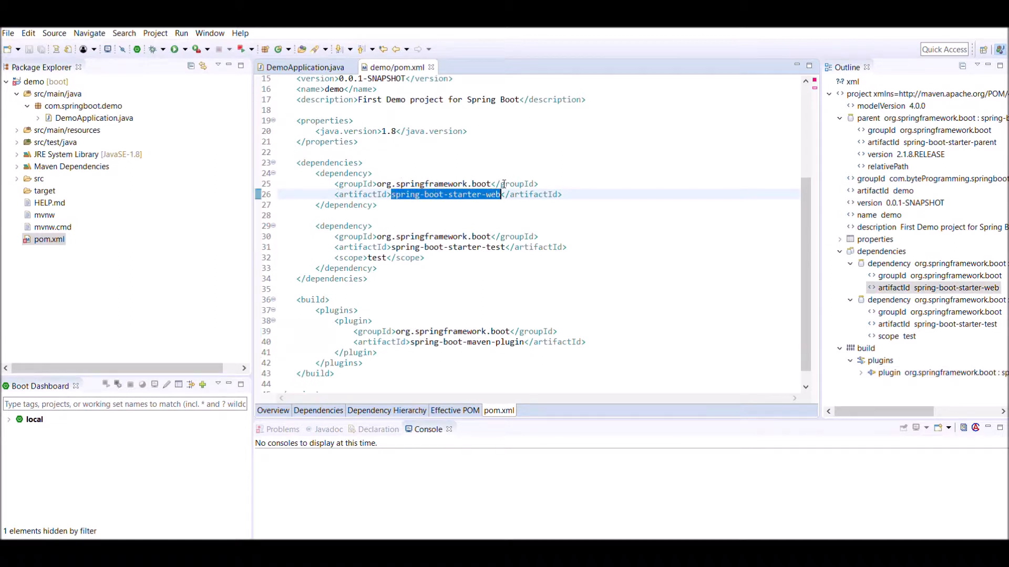
pyautogui.click(386, 411)
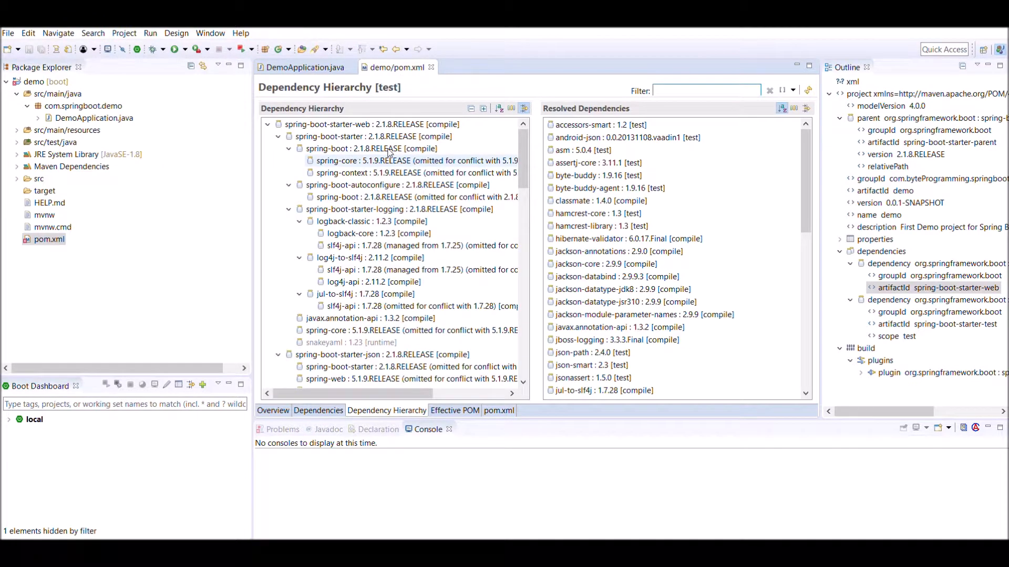
# - Collapse the spring-boot-starter and spring-webmvc branches, then return to pom.xml's XML source
pyautogui.click(370, 124)
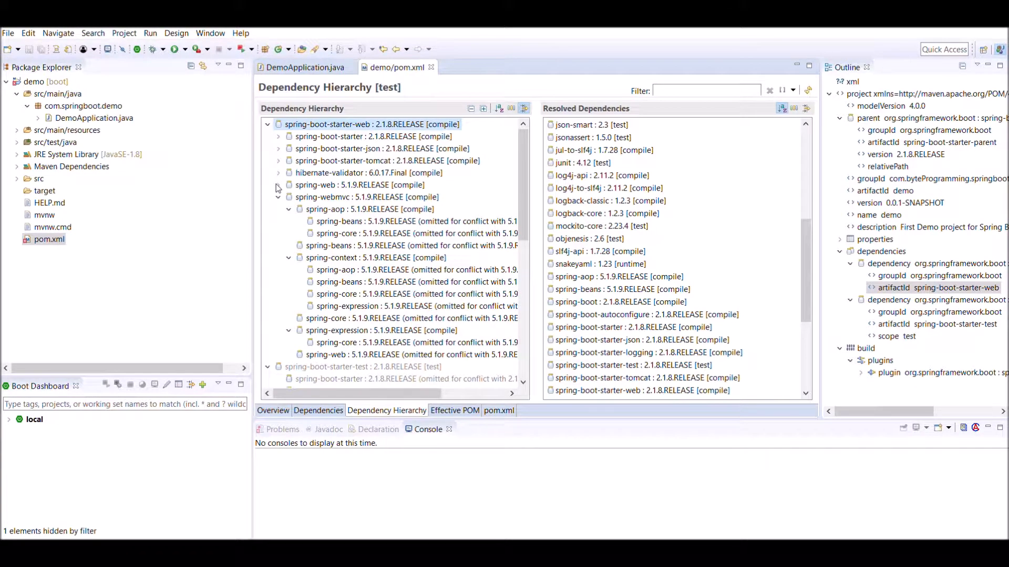
pyautogui.click(278, 185)
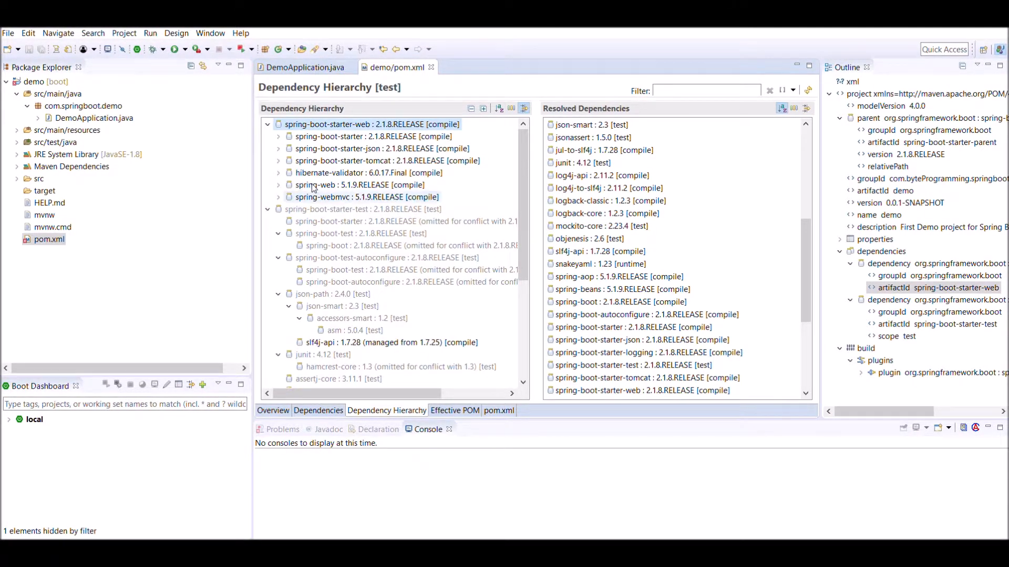
pyautogui.click(388, 160)
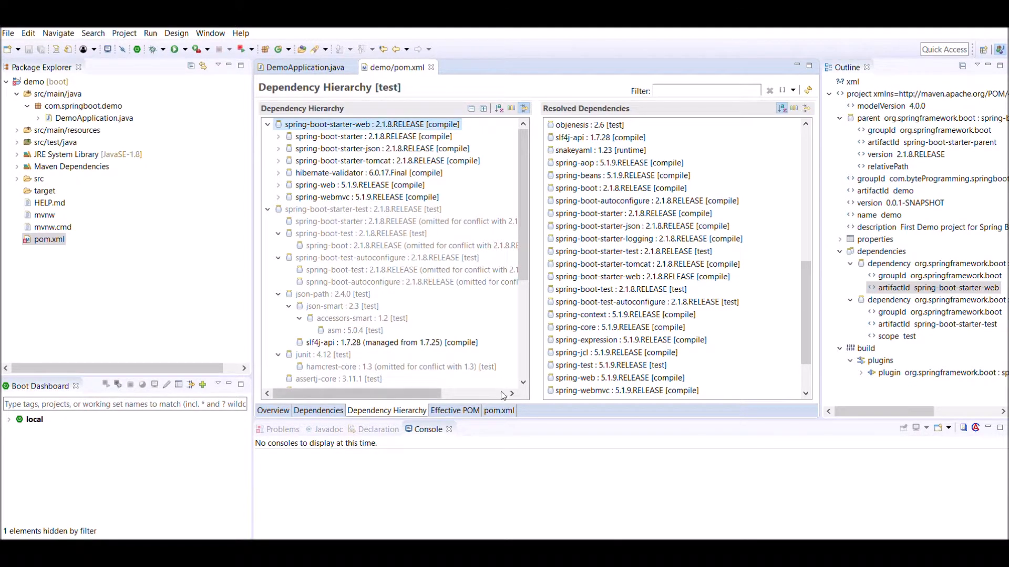
pyautogui.click(498, 410)
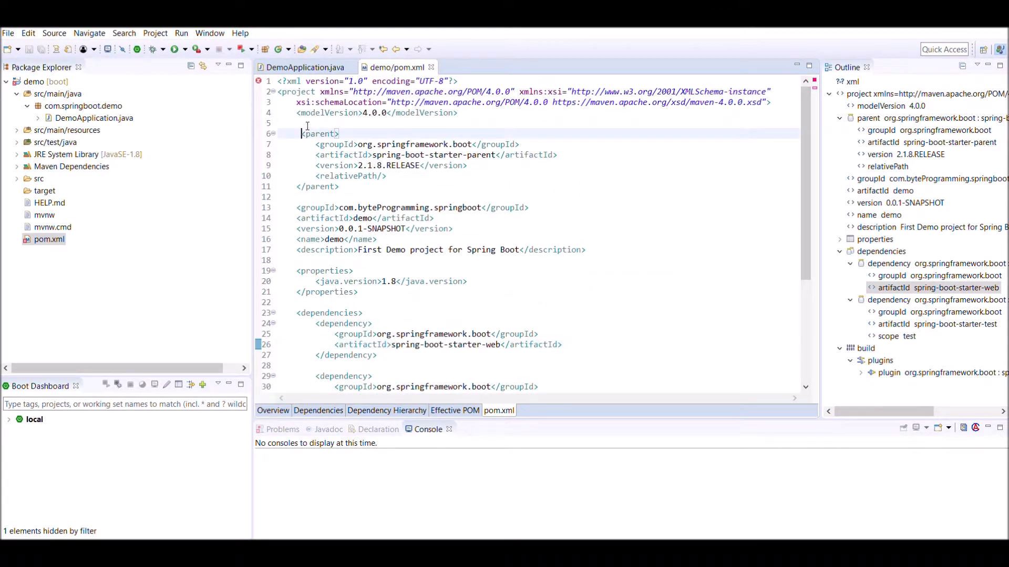
# - Select the spring-boot-starter-parent <parent> block in pom.xml
pyautogui.moveTo(299, 133); pyautogui.dragTo(339, 186)
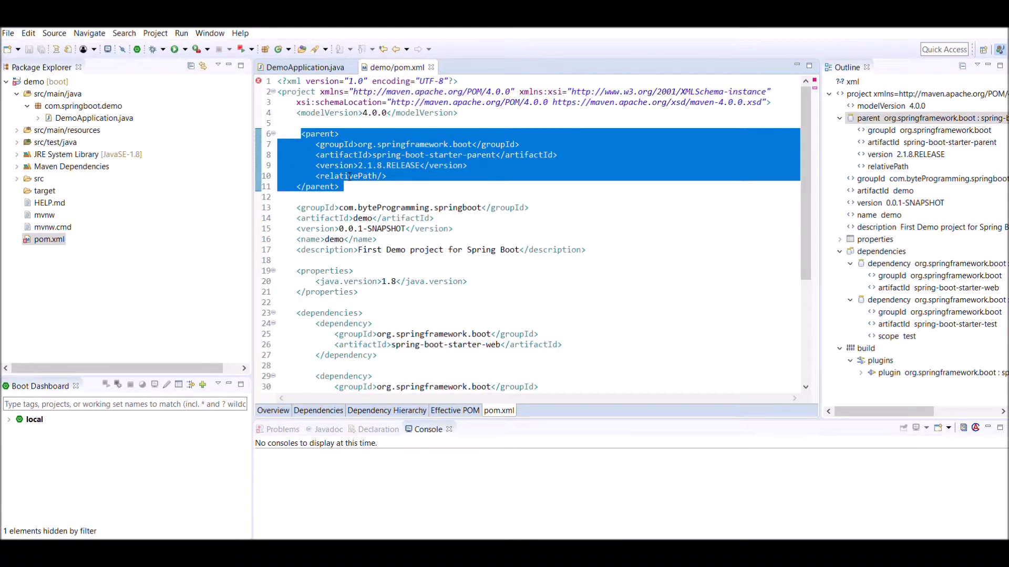
pyautogui.click(344, 187)
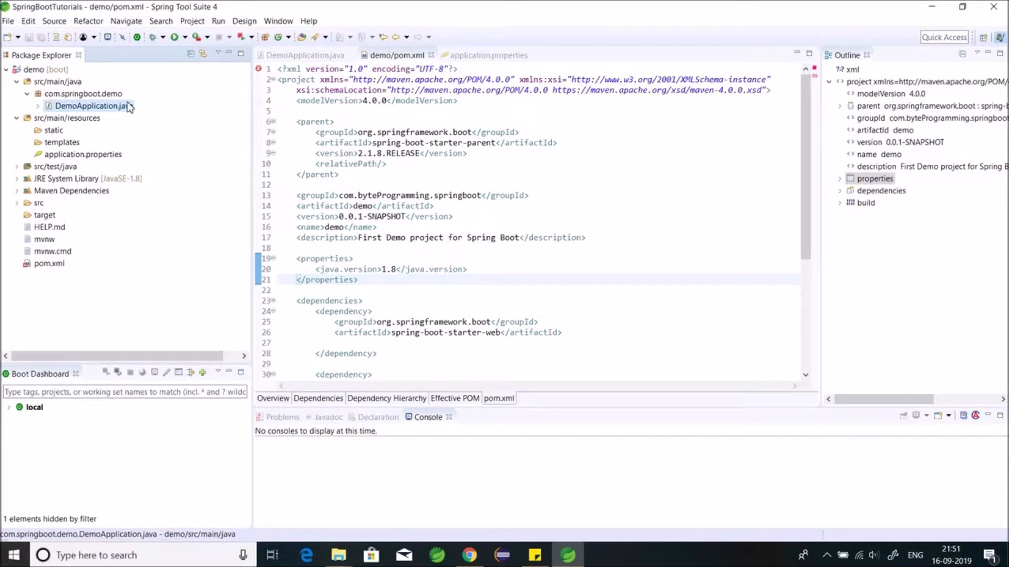
# - Run DemoApplication as a Spring Boot App and highlight the port 8080 failure message
pyautogui.rightClick(87, 106)
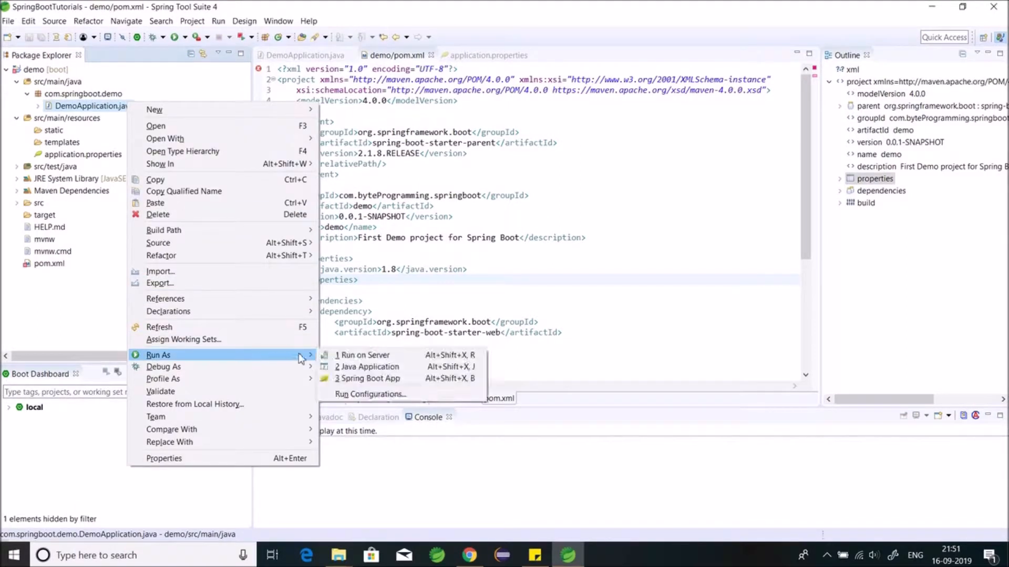
pyautogui.click(373, 378)
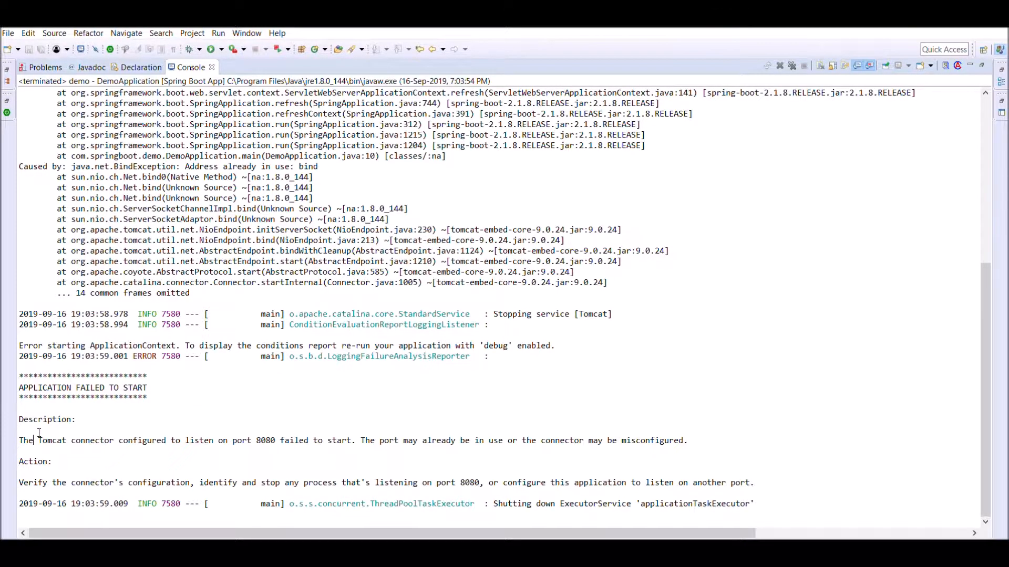
pyautogui.moveTo(37, 440); pyautogui.dragTo(275, 440)
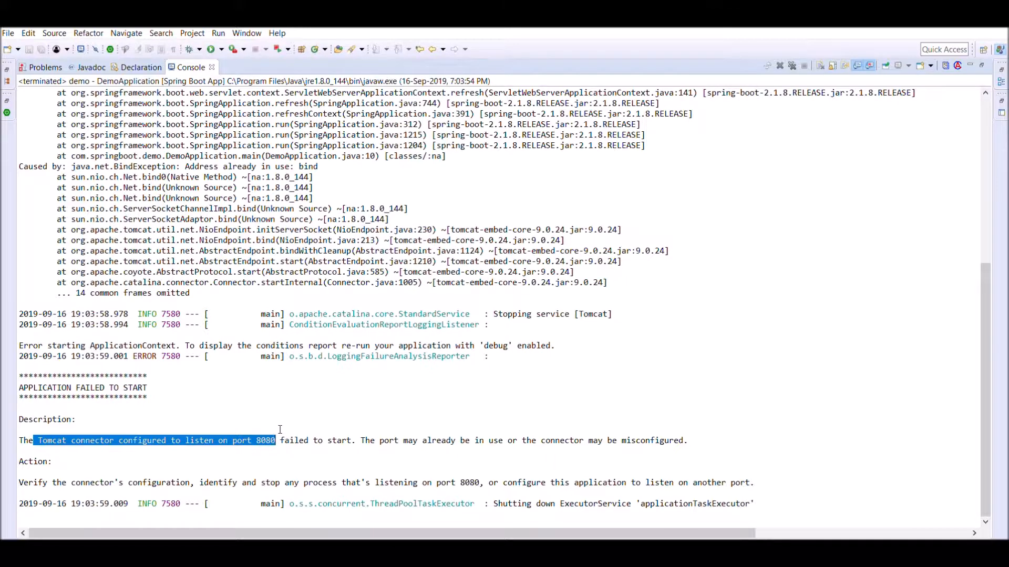
pyautogui.click(274, 441)
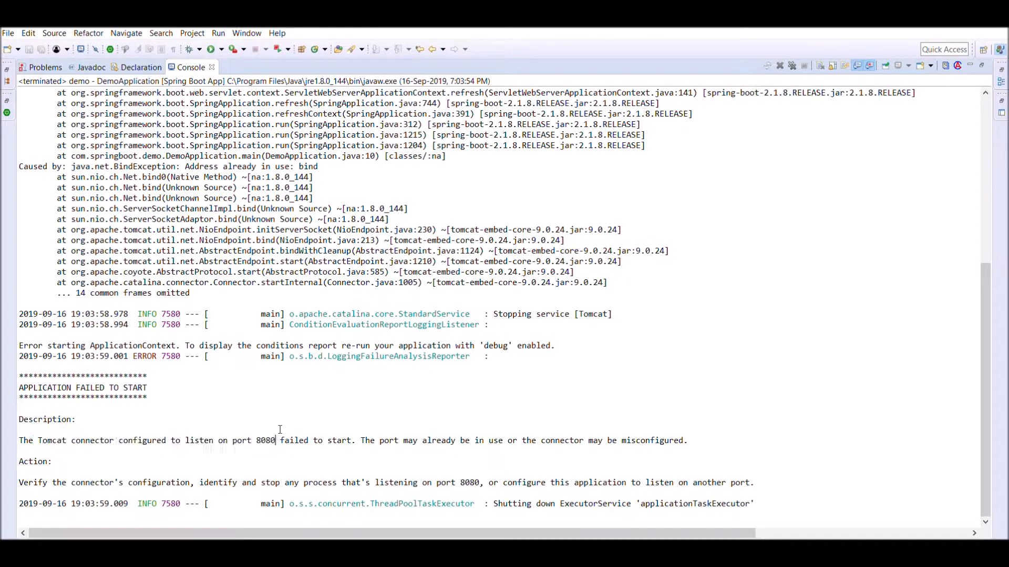
pyautogui.doubleClick(264, 441)
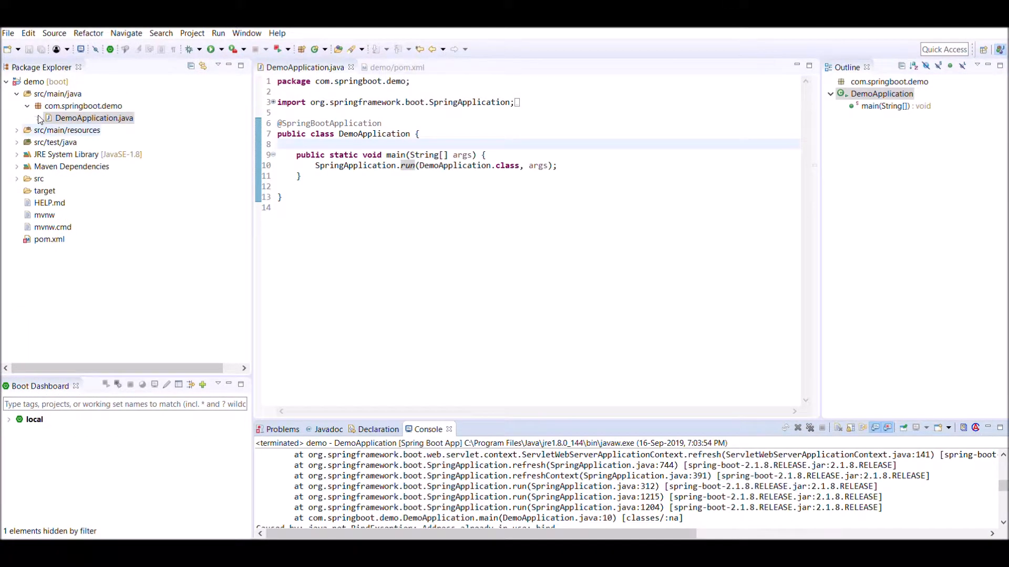
# - Open application.properties under src/main/resources and set server.port=8081
pyautogui.click(16, 129)
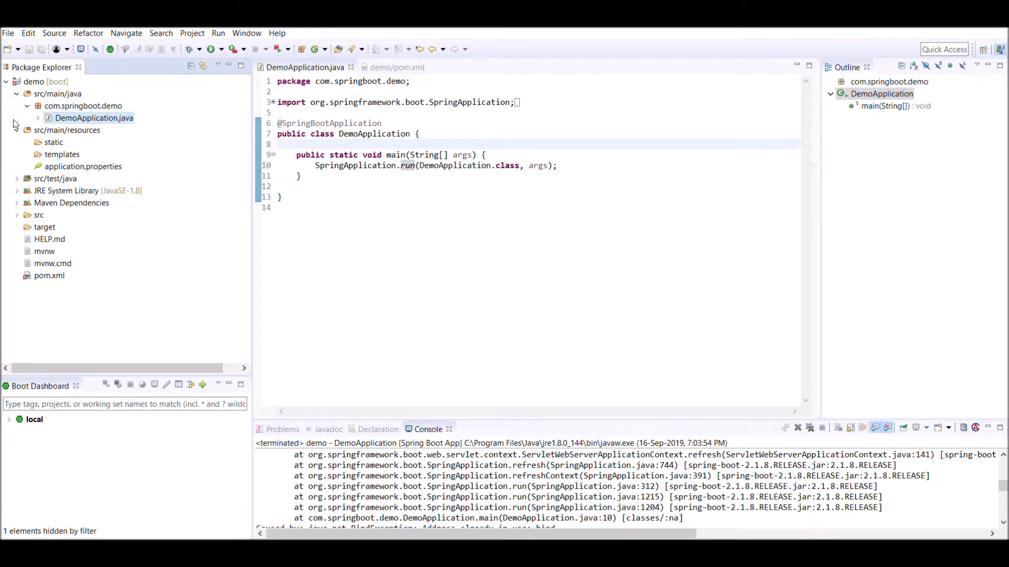
pyautogui.click(83, 166)
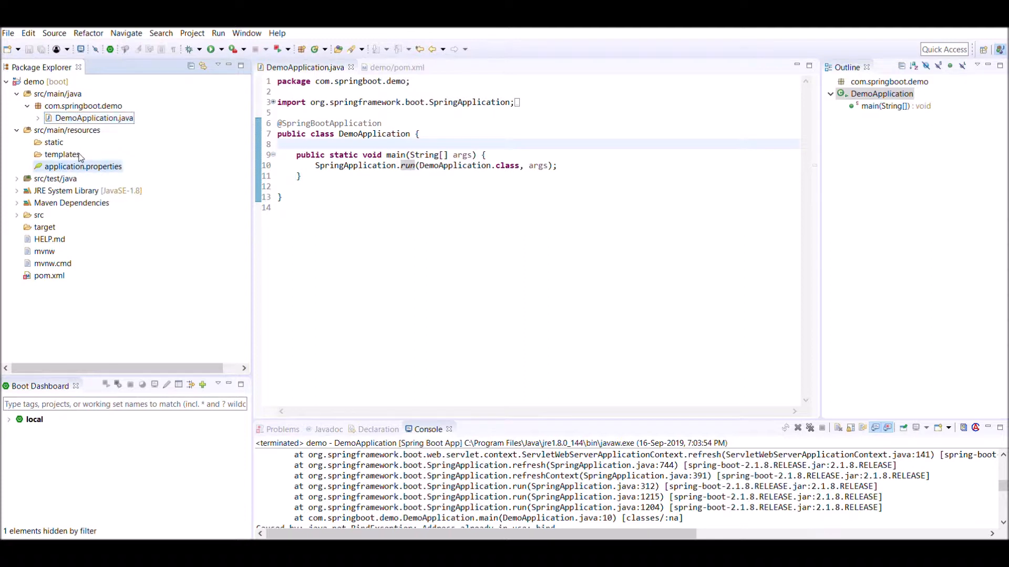
pyautogui.doubleClick(82, 166)
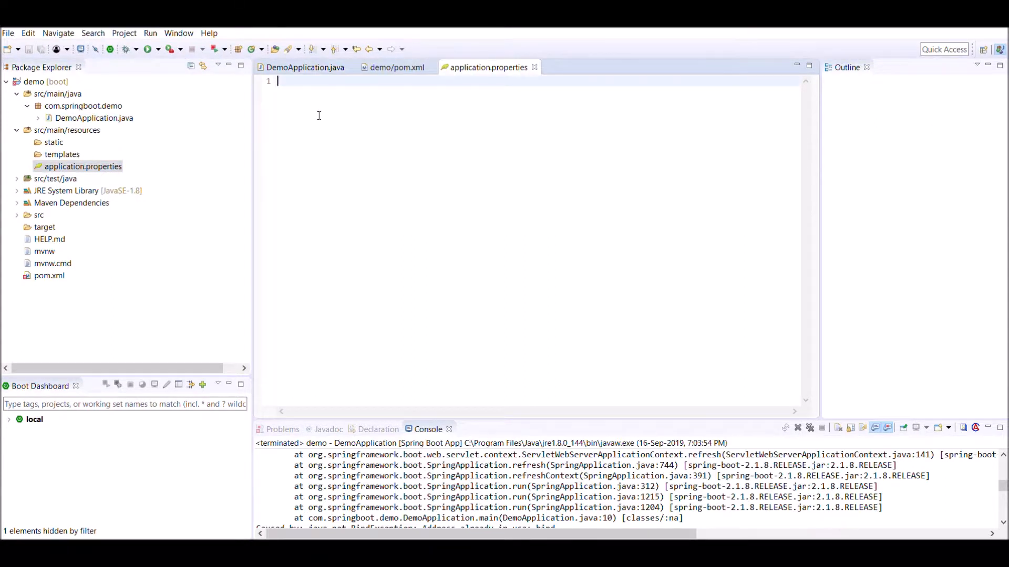
pyautogui.write('server.port')
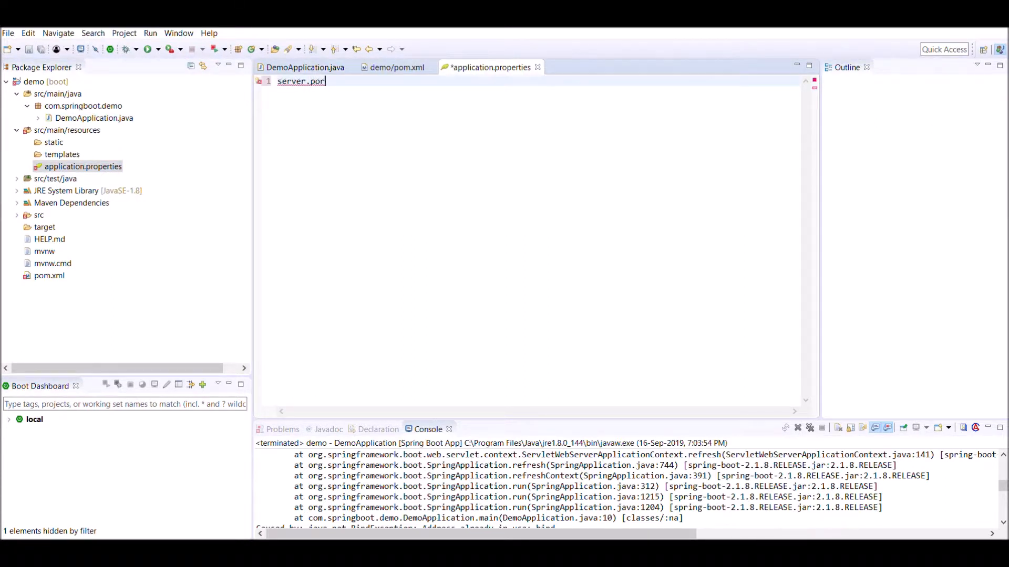
pyautogui.write('=8081')
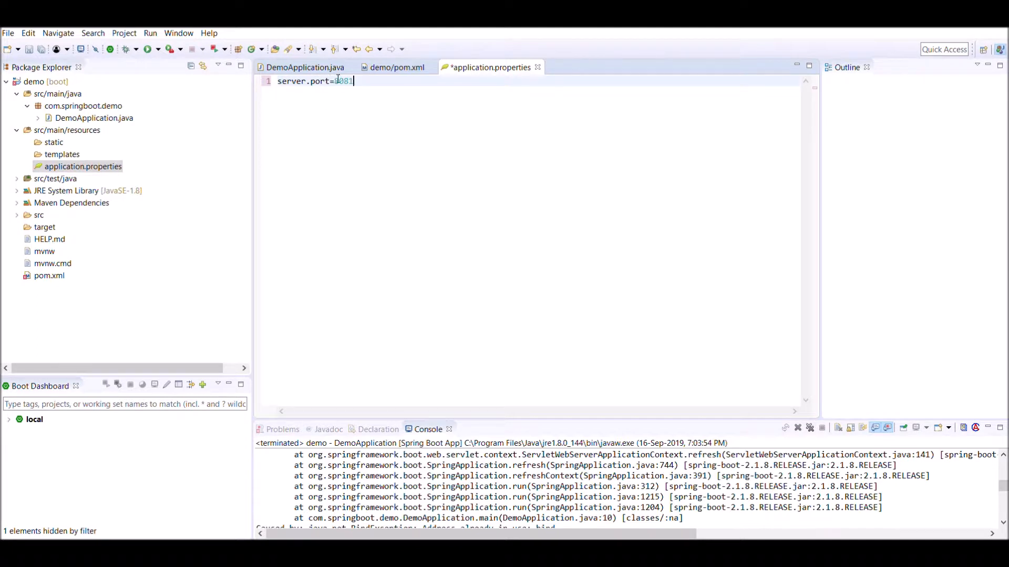
pyautogui.doubleClick(343, 81)
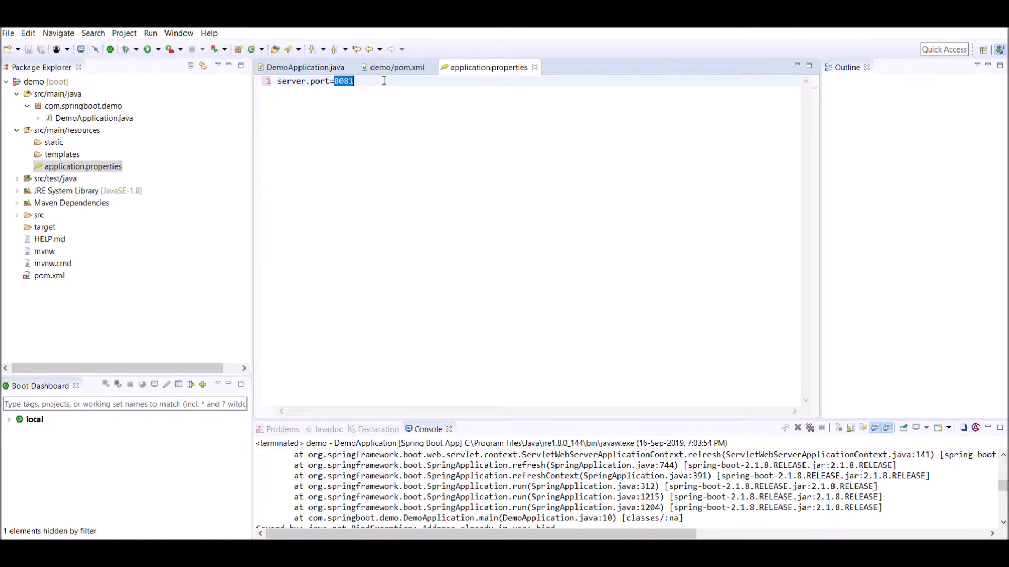
pyautogui.click(395, 55)
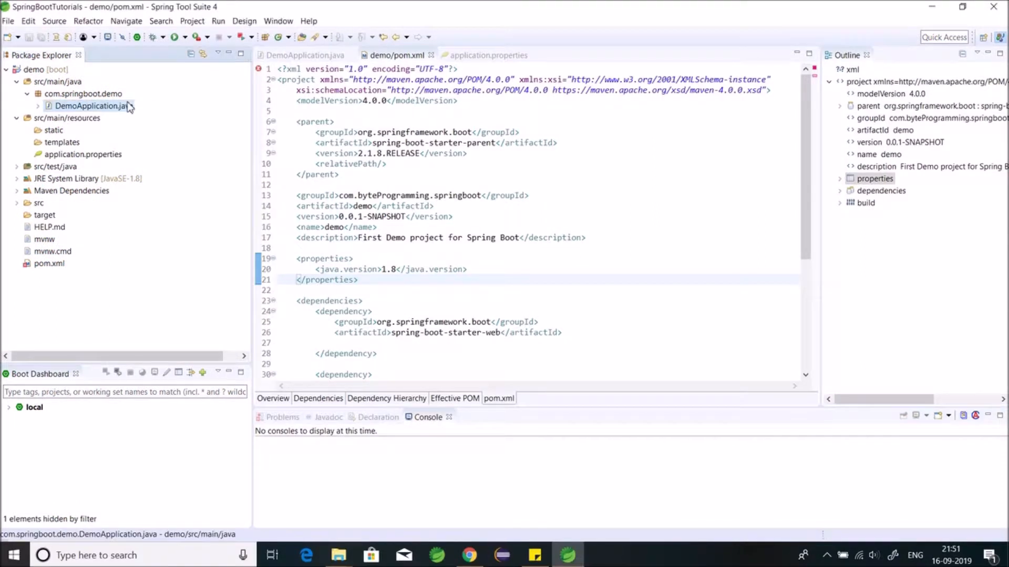
# - Relaunch DemoApplication as a Spring Boot App and show its console output
pyautogui.rightClick(89, 106)
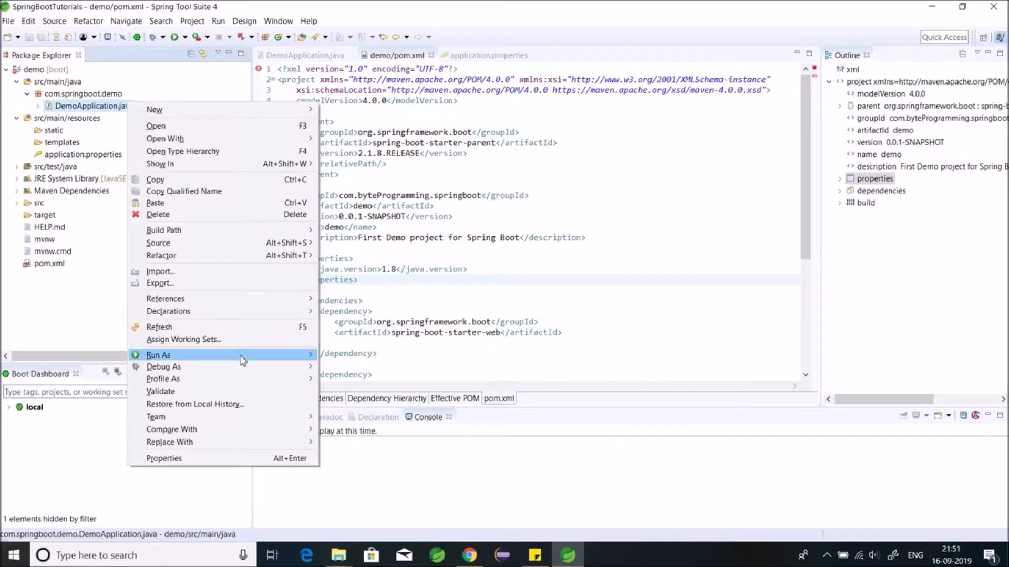
pyautogui.moveTo(158, 355)
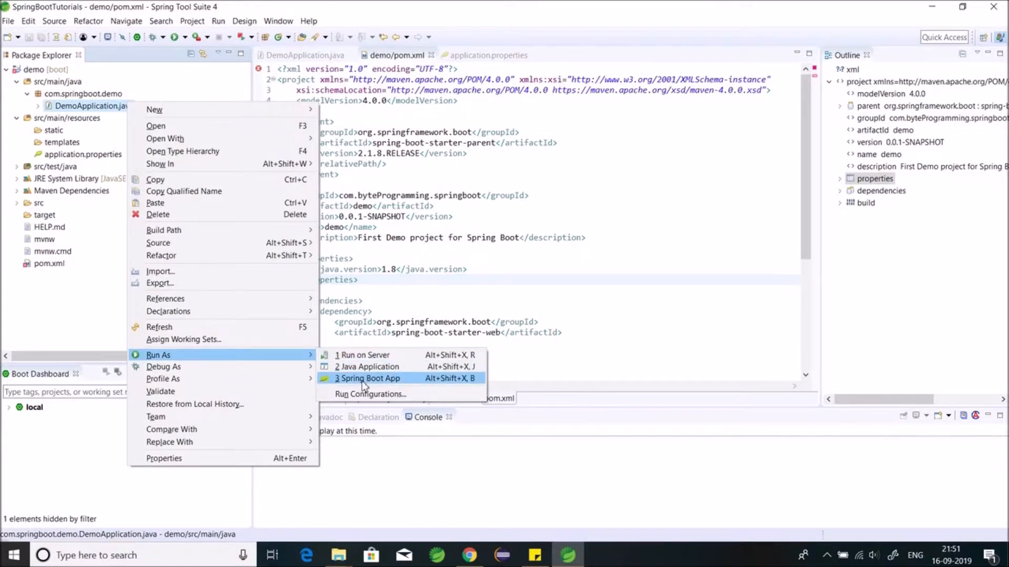
pyautogui.click(370, 378)
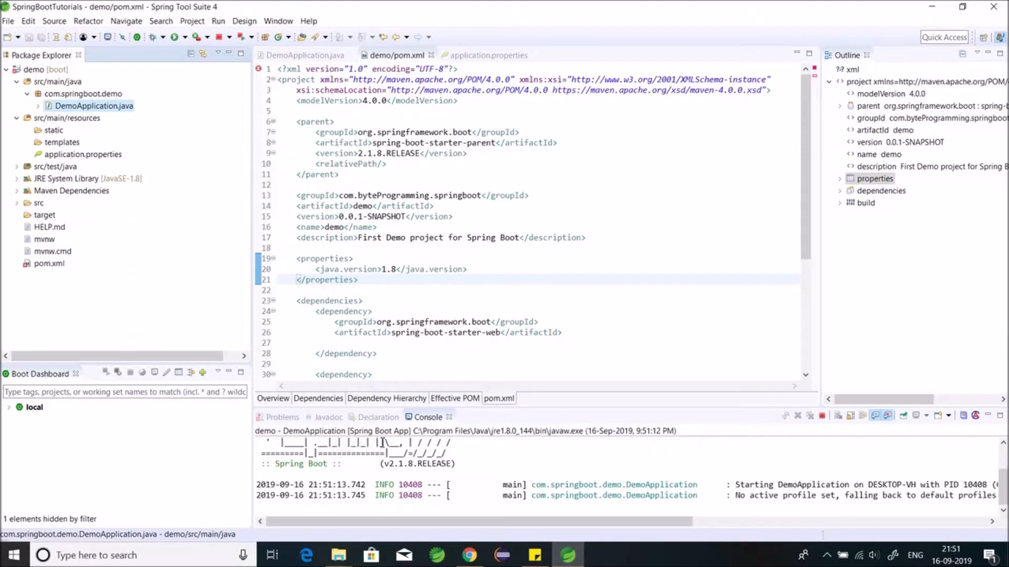
pyautogui.click(304, 55)
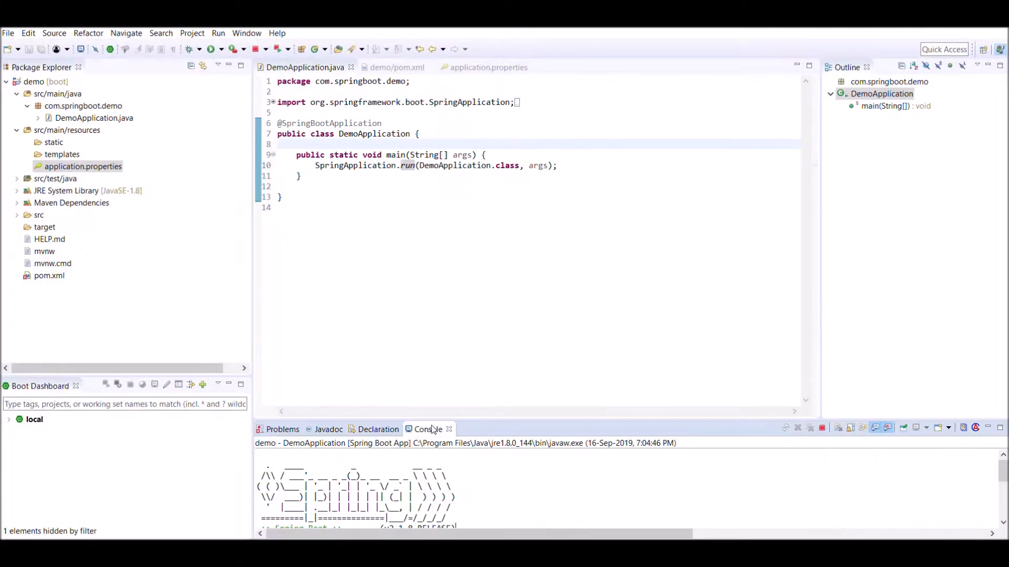
# - Maximize the console and highlight the banner, WebApplicationContext and 'Started' log lines
pyautogui.doubleClick(424, 430)
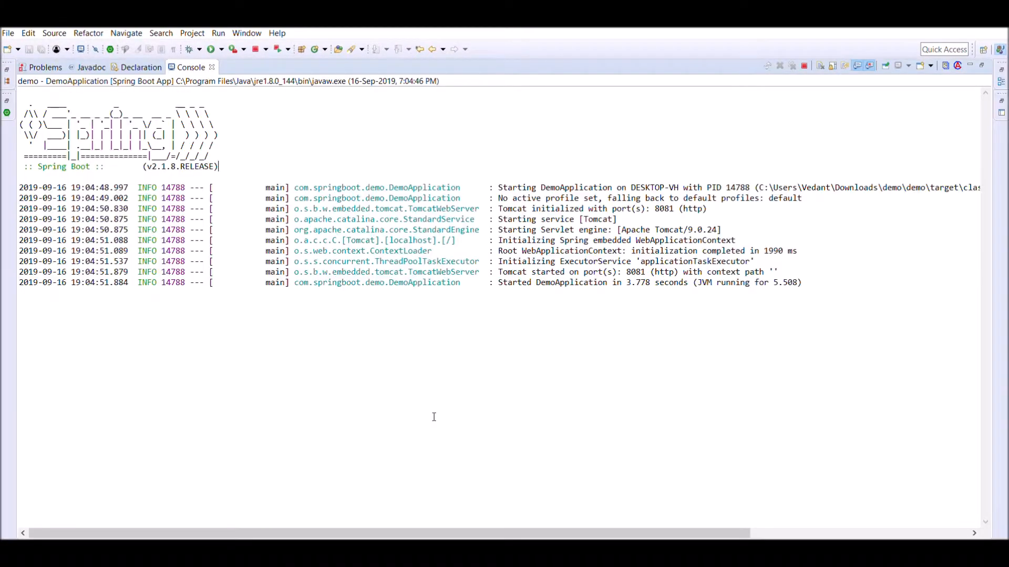
pyautogui.moveTo(212, 380)
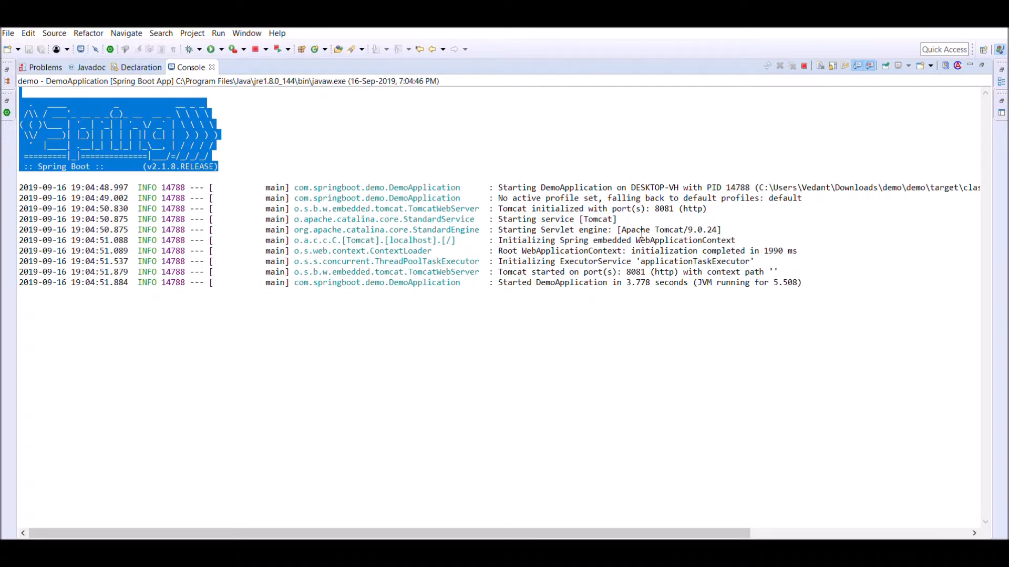
pyautogui.doubleClick(678, 240)
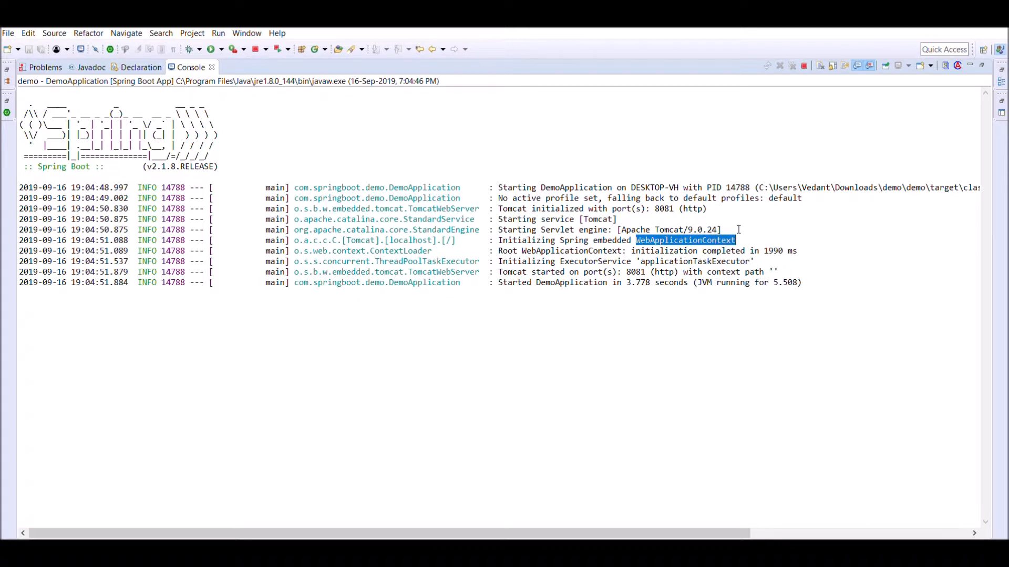
pyautogui.doubleClick(529, 271)
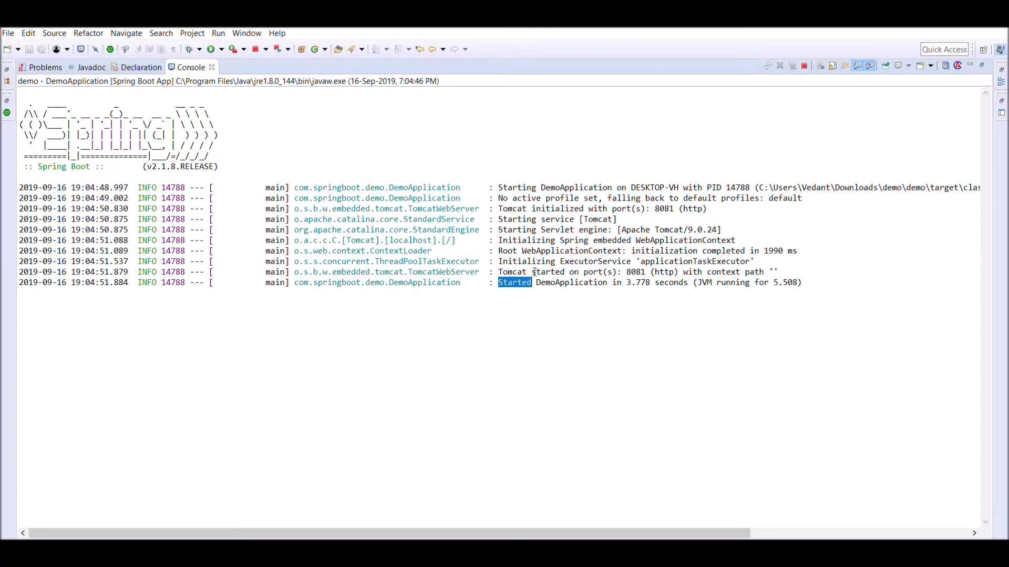
pyautogui.moveTo(514, 282); pyautogui.dragTo(686, 283)
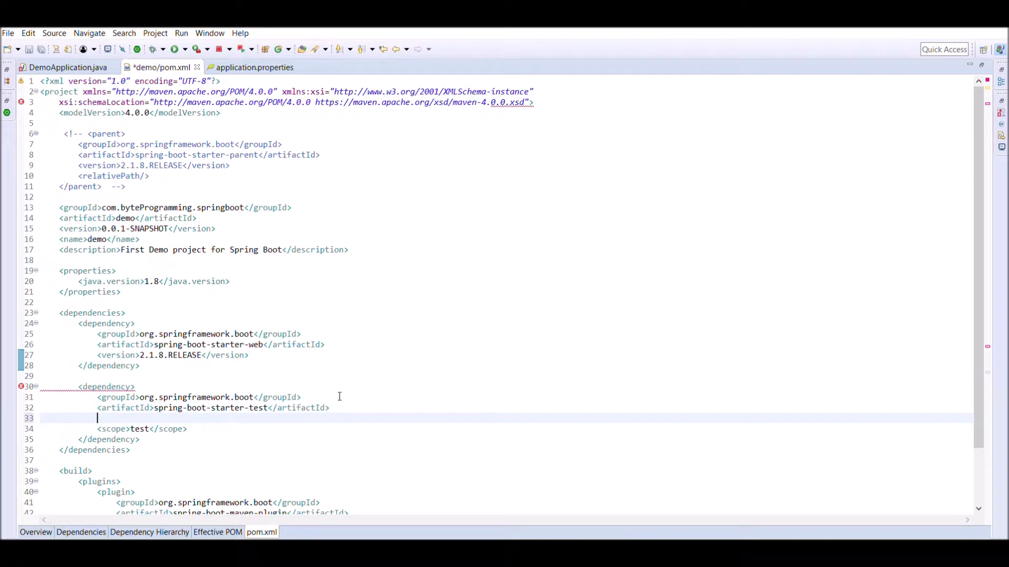
# - Add <version>2.1.8.RELEASE</version> to the starter dependencies in pom.xml
pyautogui.write('<version>2.1.8.RELEASE</version>')
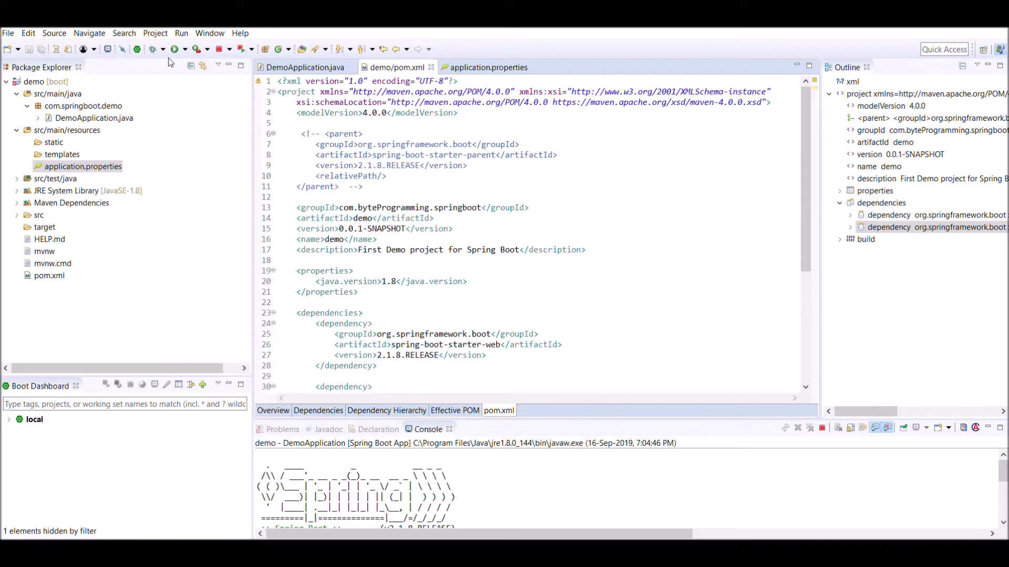
# - Stop the running demo app, relaunch DemoApplication as a Spring Boot App, and restore the layout
pyautogui.click(304, 67)
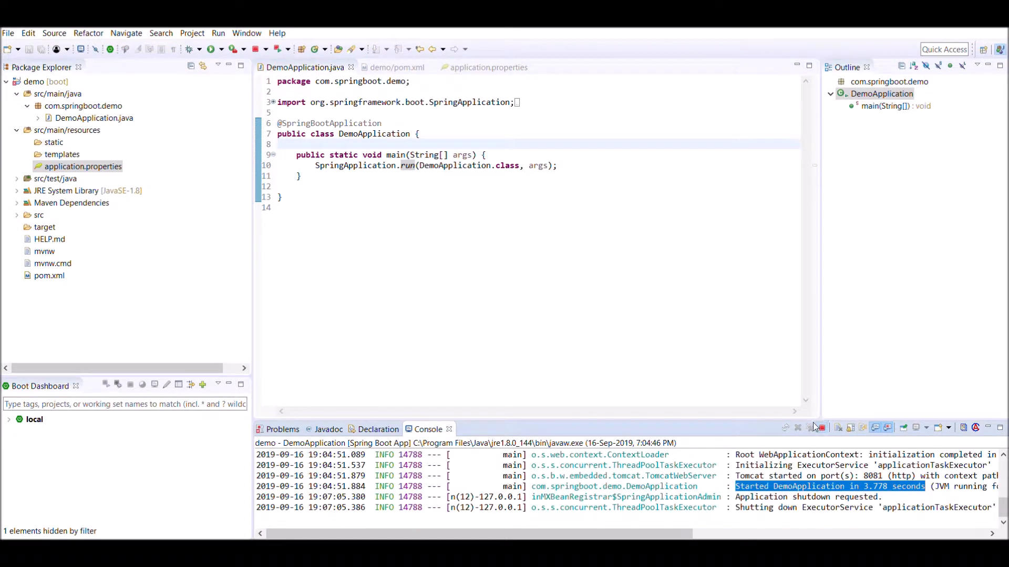
pyautogui.click(822, 428)
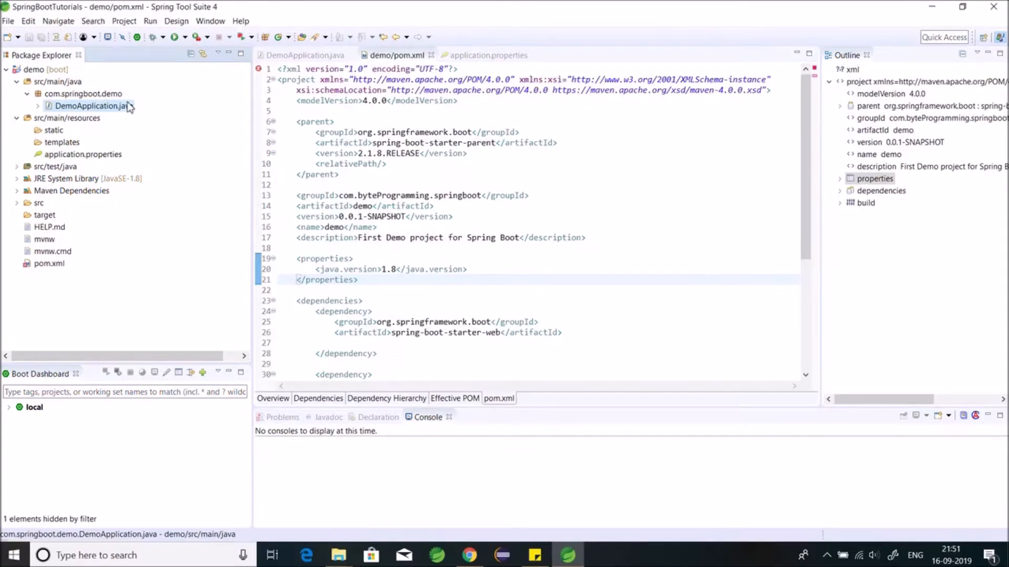
pyautogui.rightClick(90, 106)
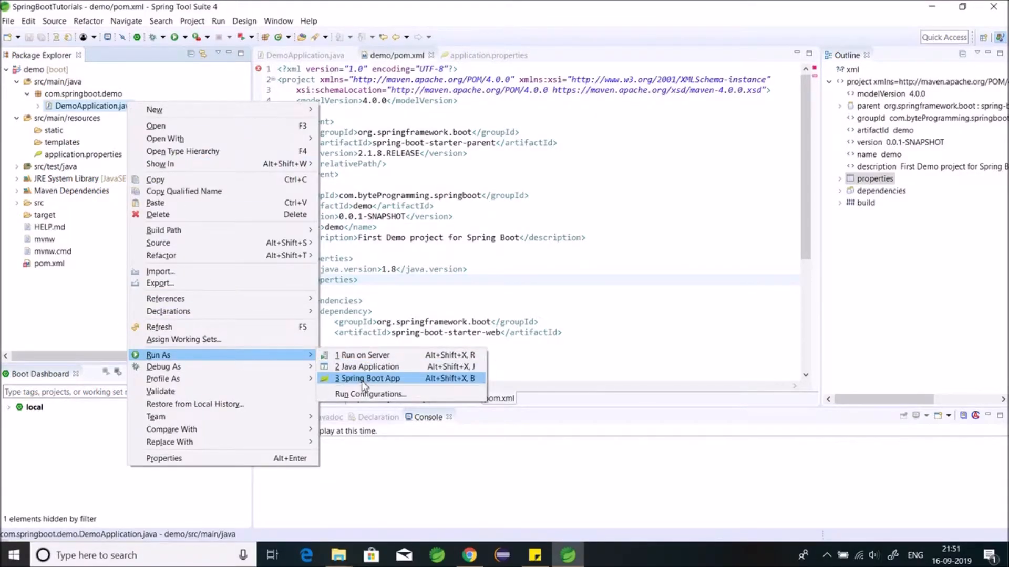
pyautogui.click(369, 378)
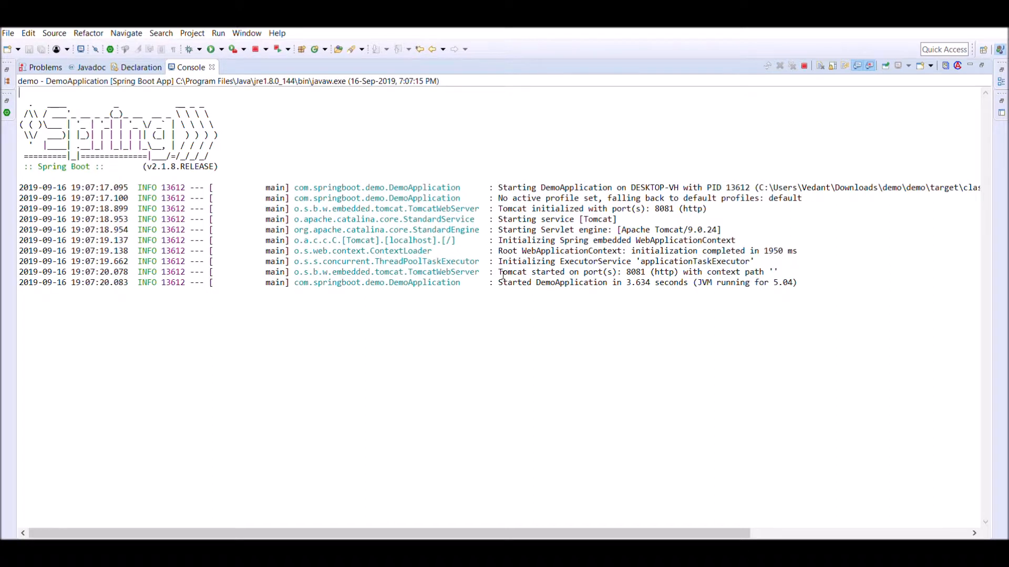
pyautogui.doubleClick(521, 282)
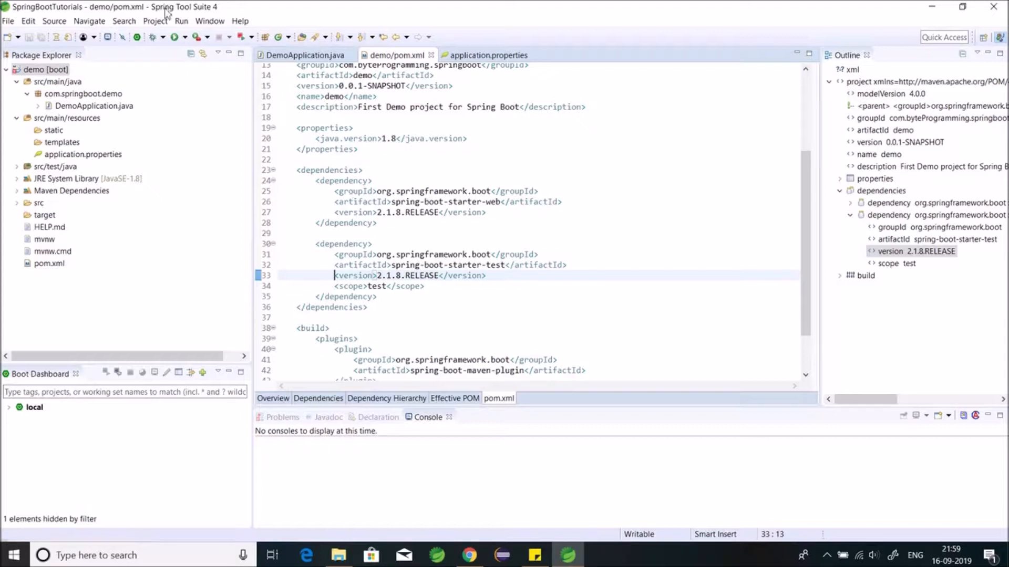
# - Run the 'demo : clean package' Maven build configuration on the demo project
pyautogui.click(45, 69)
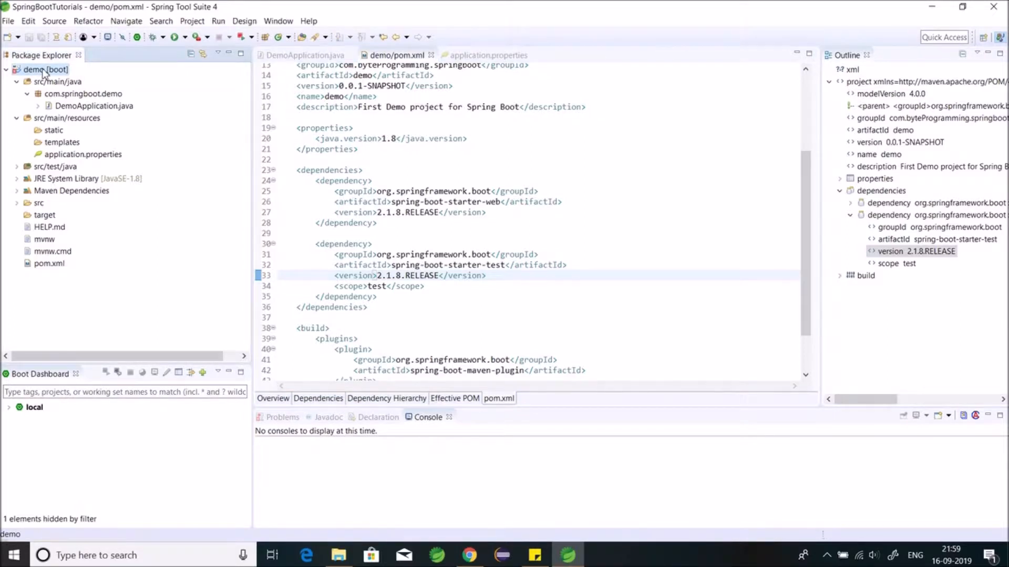
pyautogui.rightClick(44, 69)
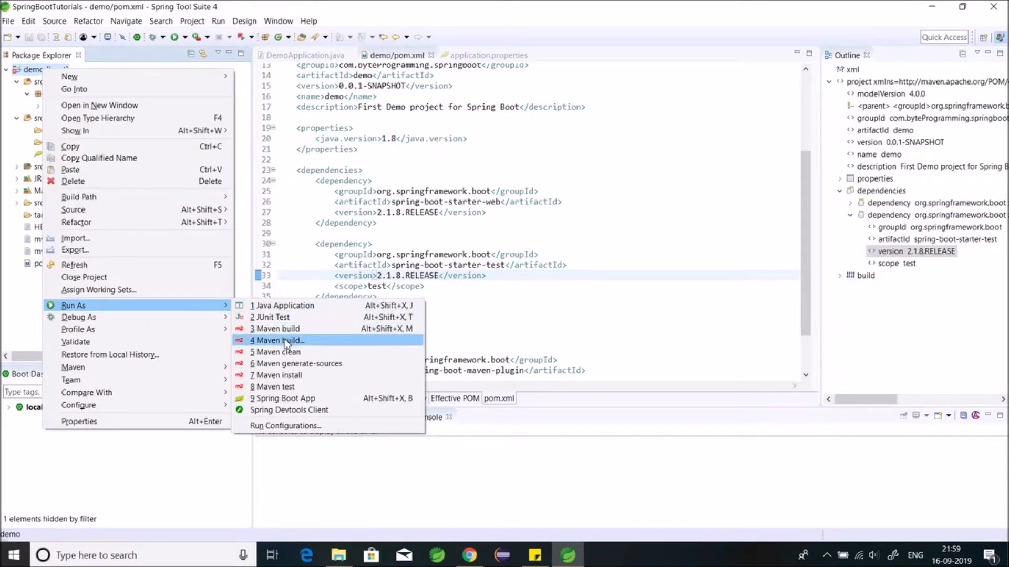
pyautogui.click(277, 341)
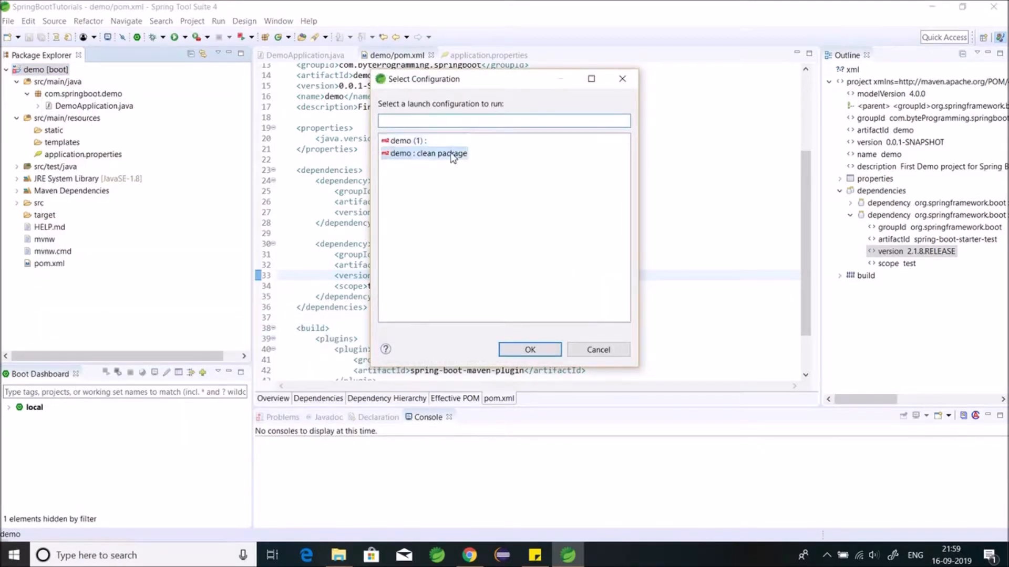
pyautogui.click(529, 350)
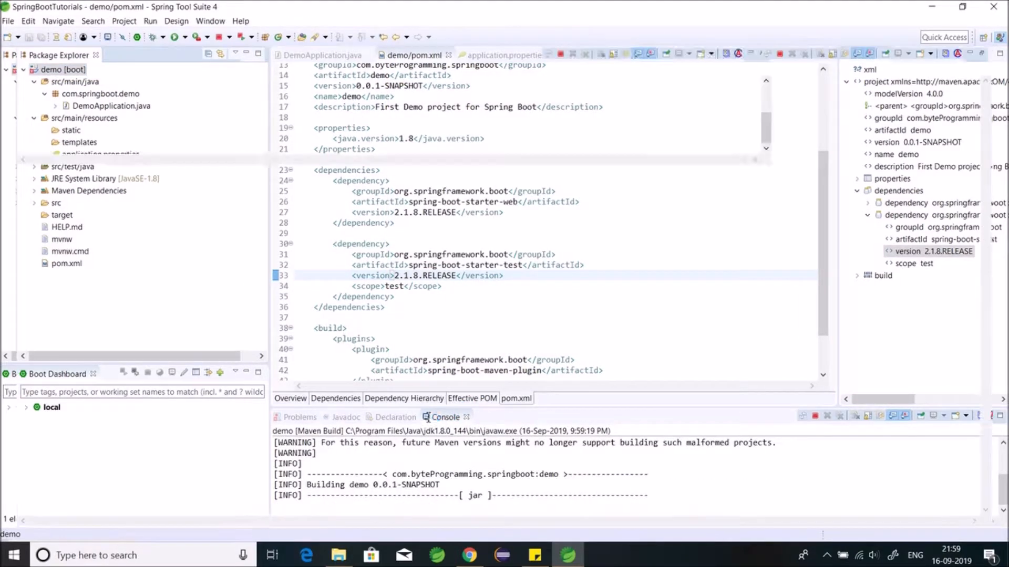
pyautogui.doubleClick(444, 417)
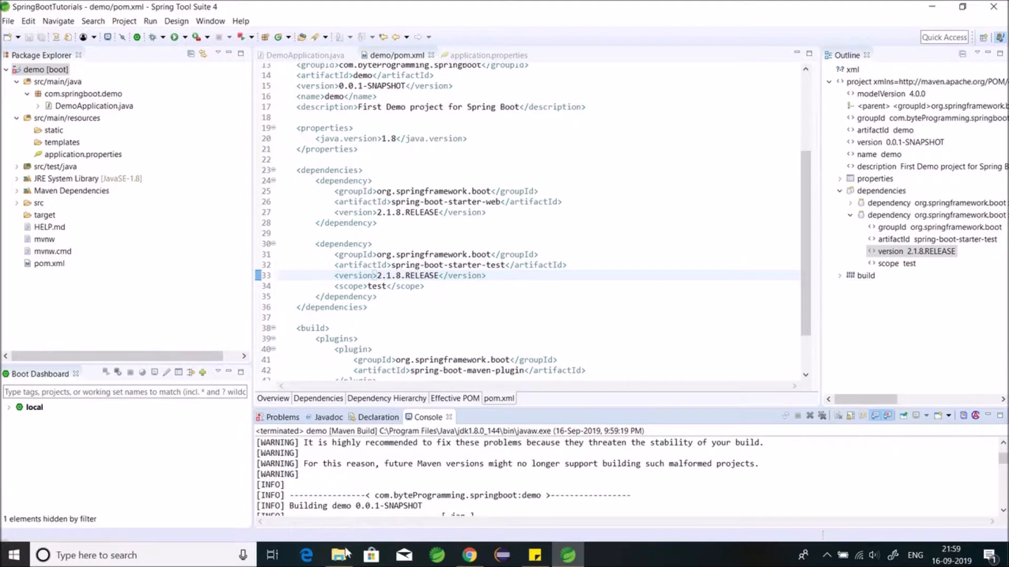
# - Open the project's target folder and launch Command Prompt there with cmd.exe
pyautogui.click(338, 554)
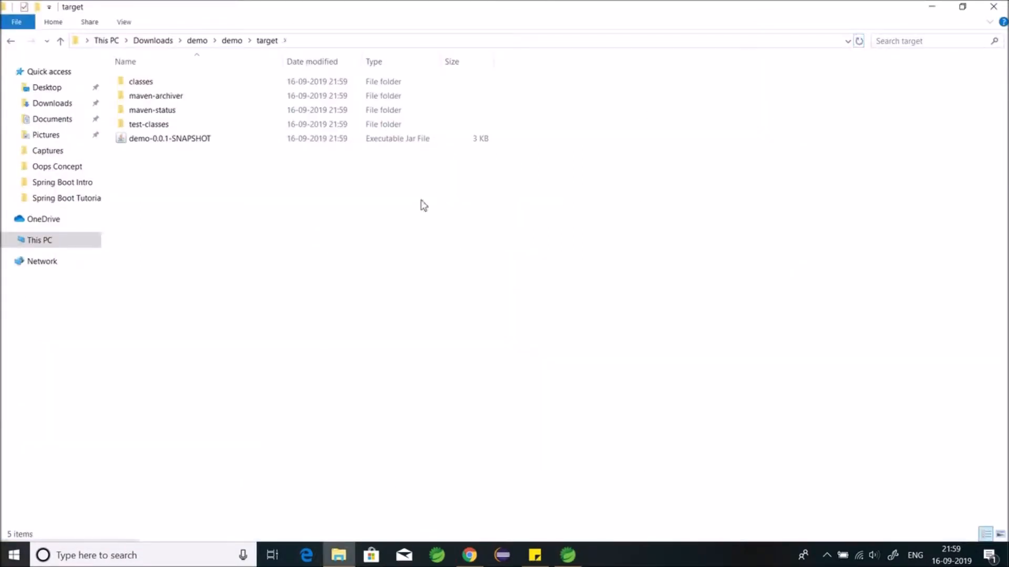
pyautogui.write('C:\\Windows\\System32\\cmd.exe')
pyautogui.write('jar t')
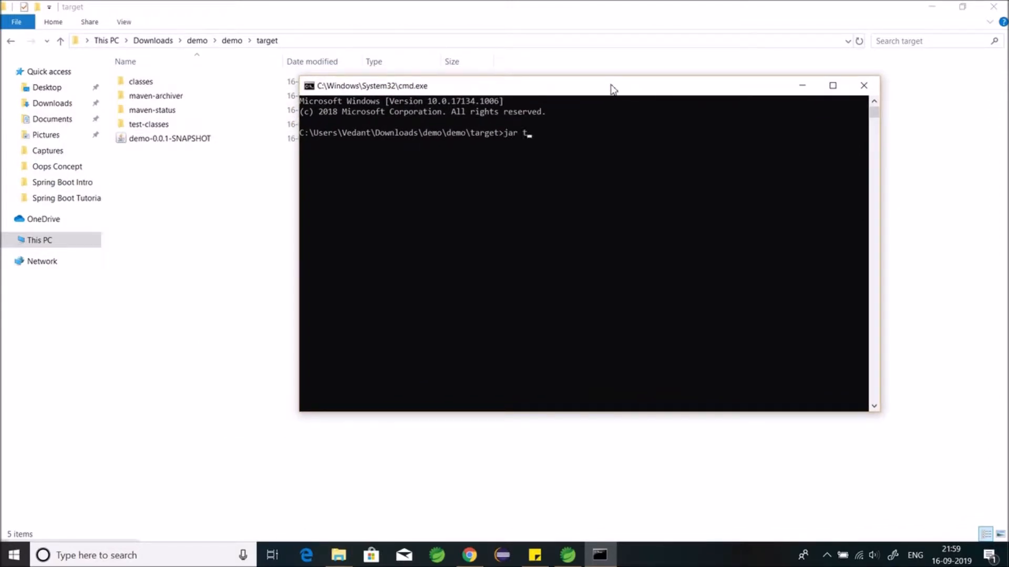
# - Run 'jar tvf demo-0.0.1-SNAPSHOT.jar' to list the jar's entries
pyautogui.write('vf de')
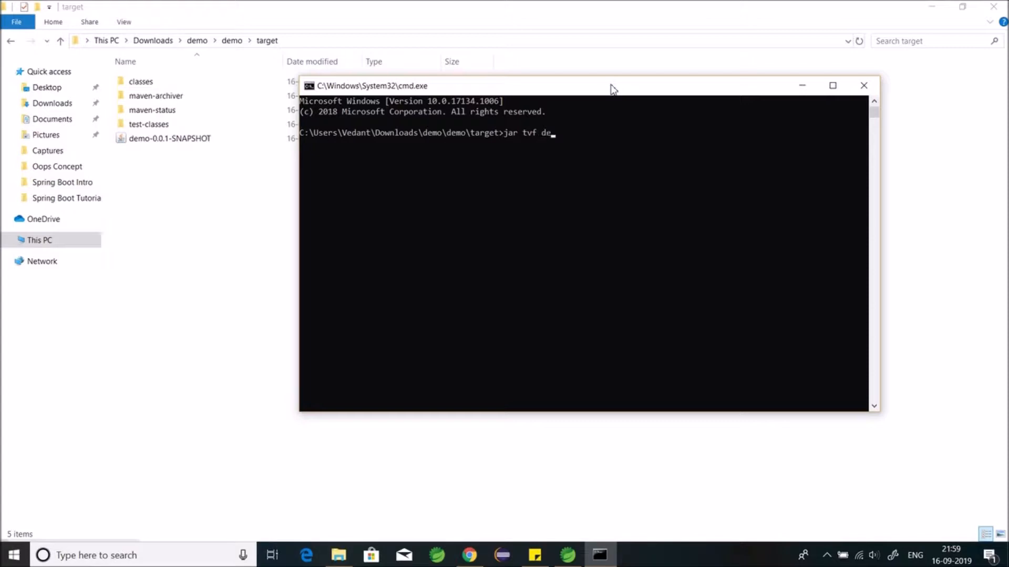
pyautogui.write('mo=')
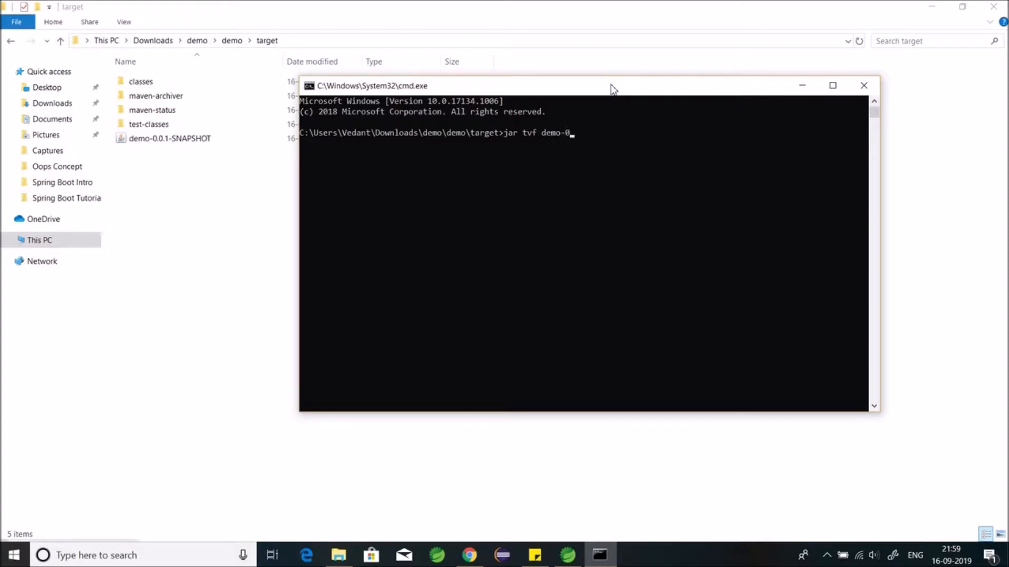
pyautogui.write('.0.1')
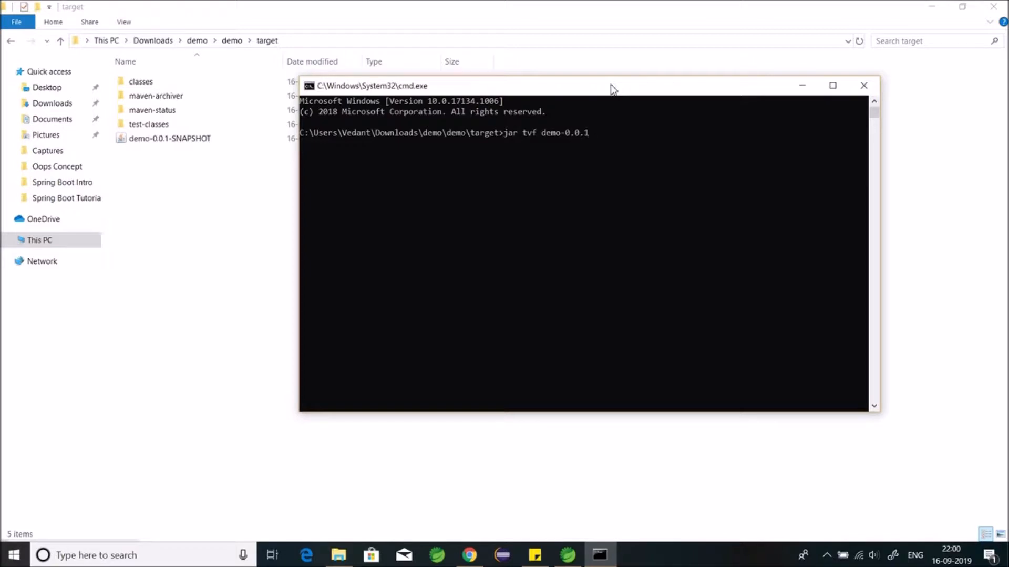
pyautogui.write('-SNAPSHOT')
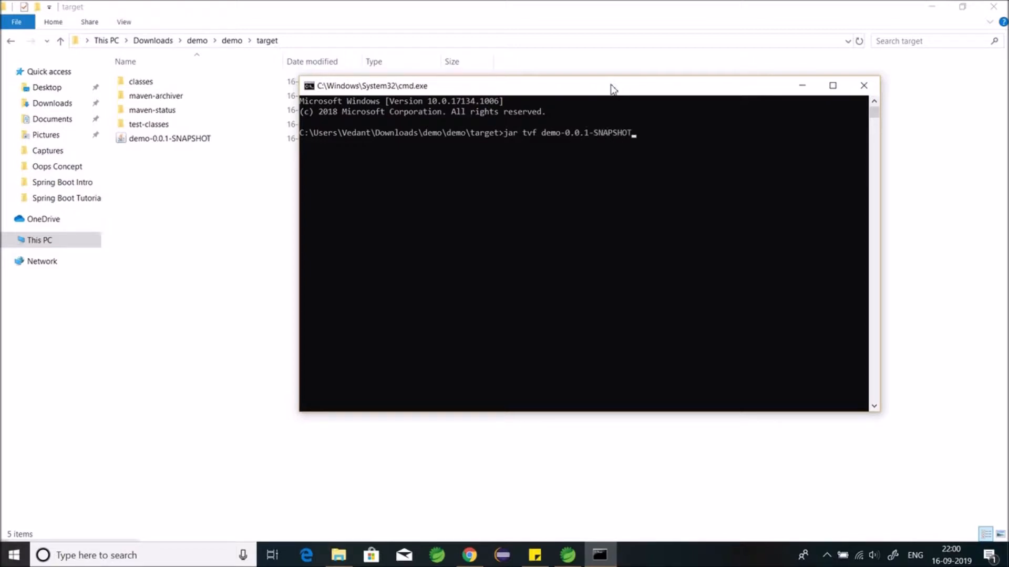
pyautogui.write('.jar')
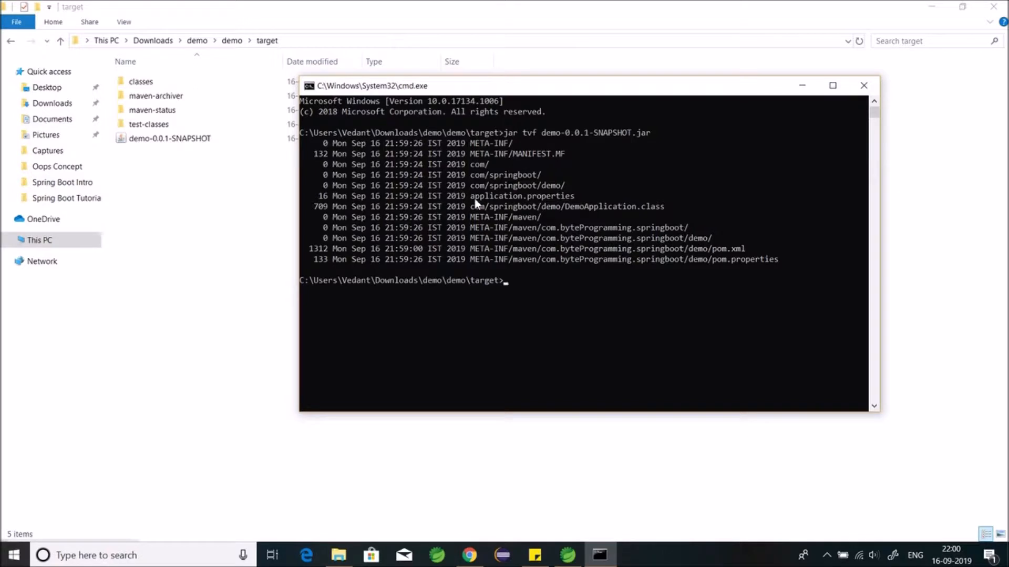
pyautogui.moveTo(475, 209)
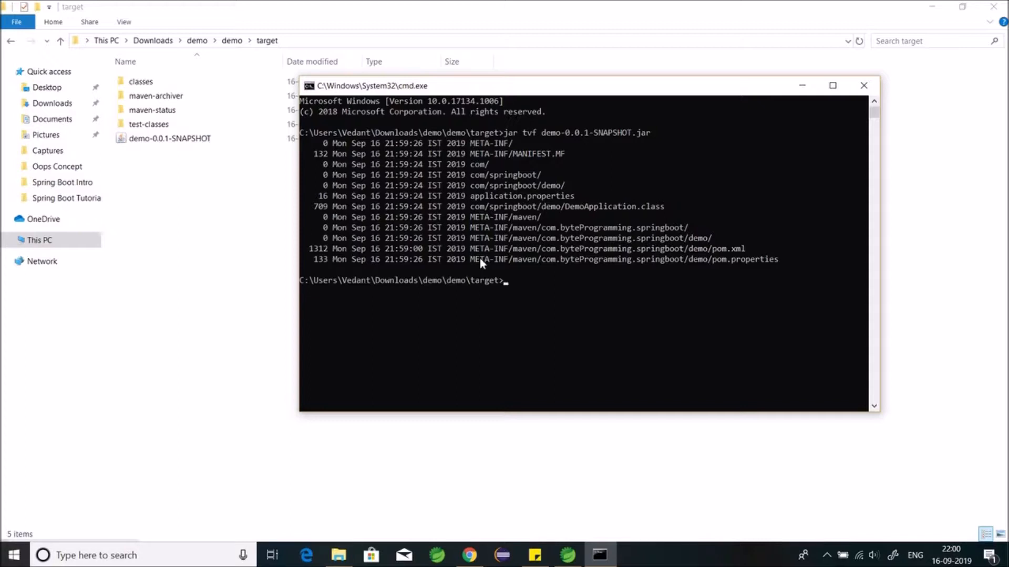
pyautogui.moveTo(486, 215)
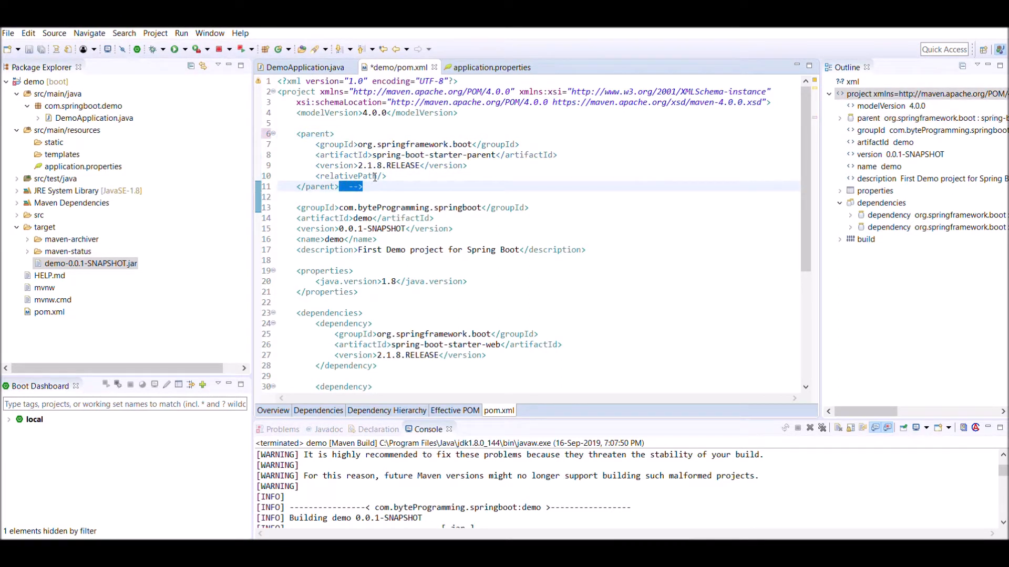
# - Remove the comment markers around <parent> and delete the explicit dependency version line
pyautogui.press('Delete')
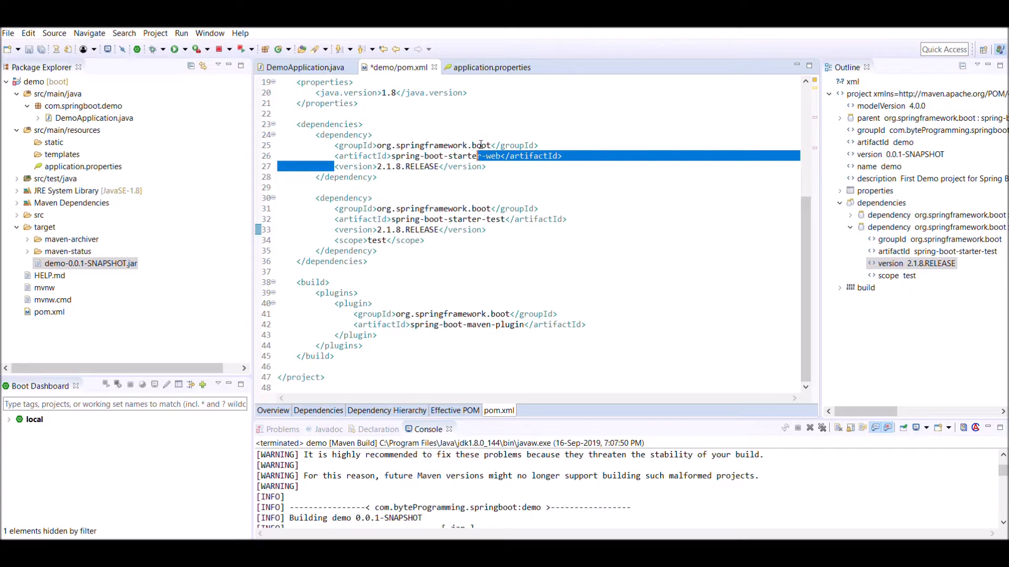
pyautogui.press('Delete')
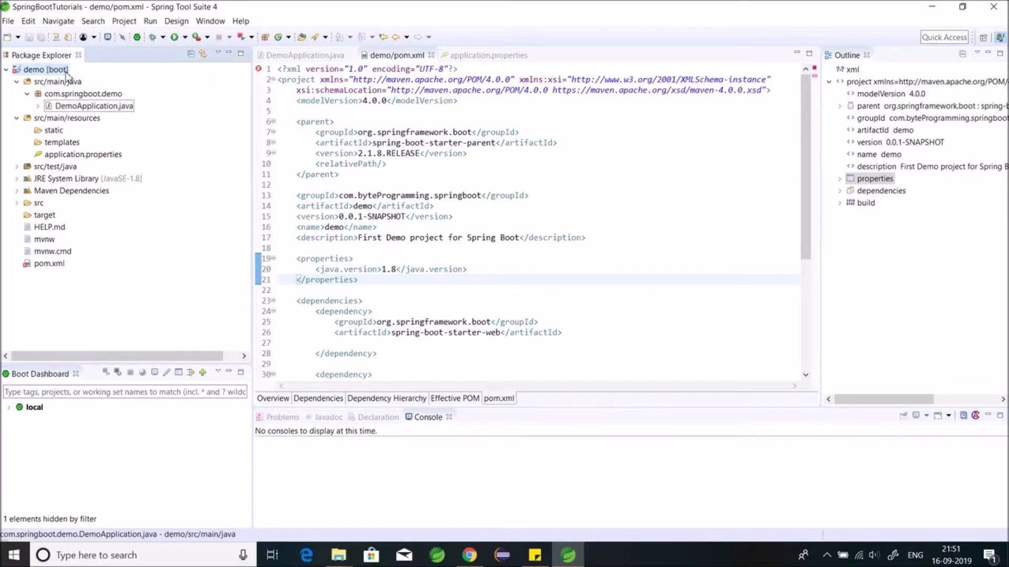
pyautogui.rightClick(45, 69)
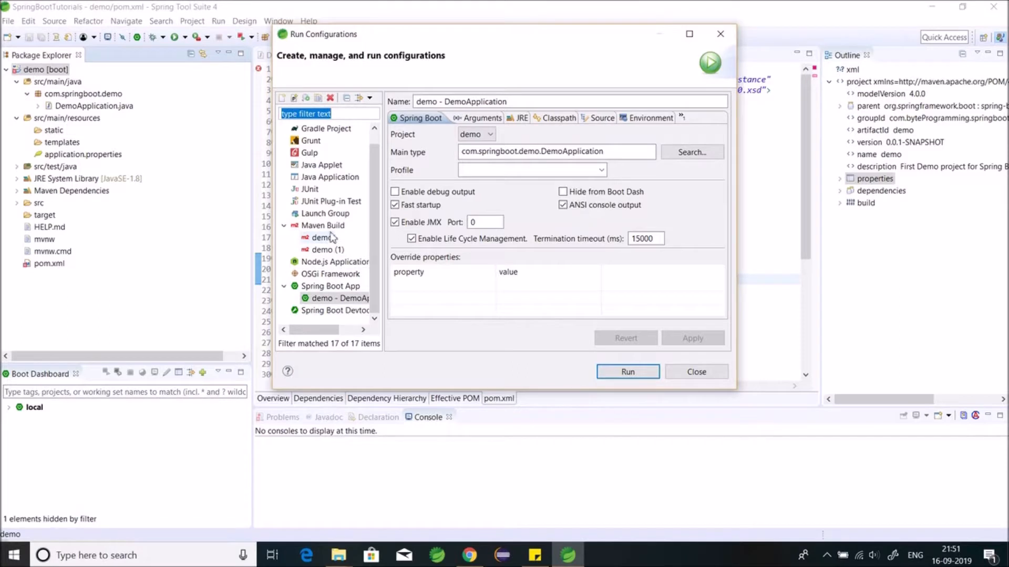
# - Launch the demo Maven Build configuration with goals 'clean package'
pyautogui.click(322, 238)
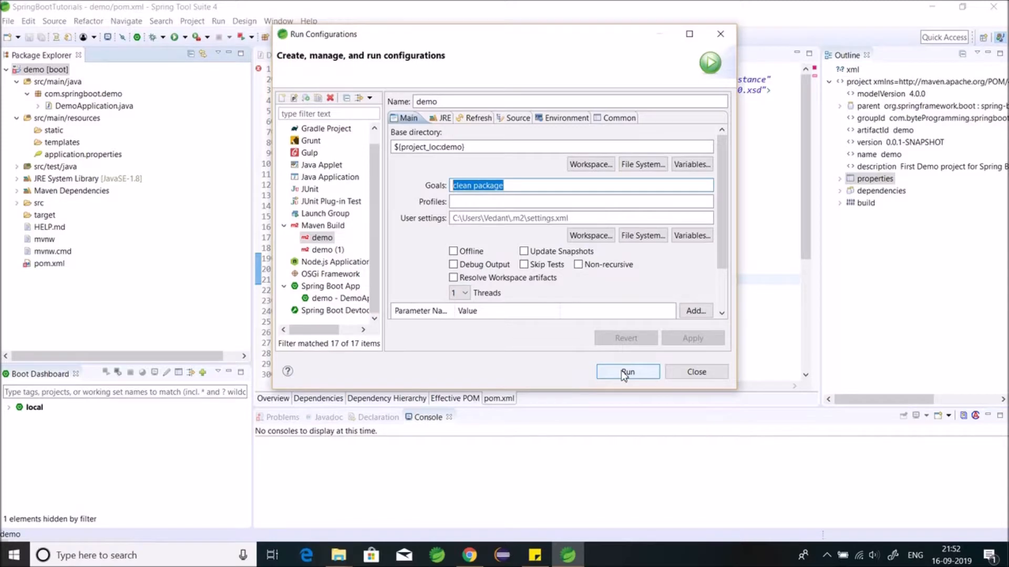
pyautogui.click(627, 371)
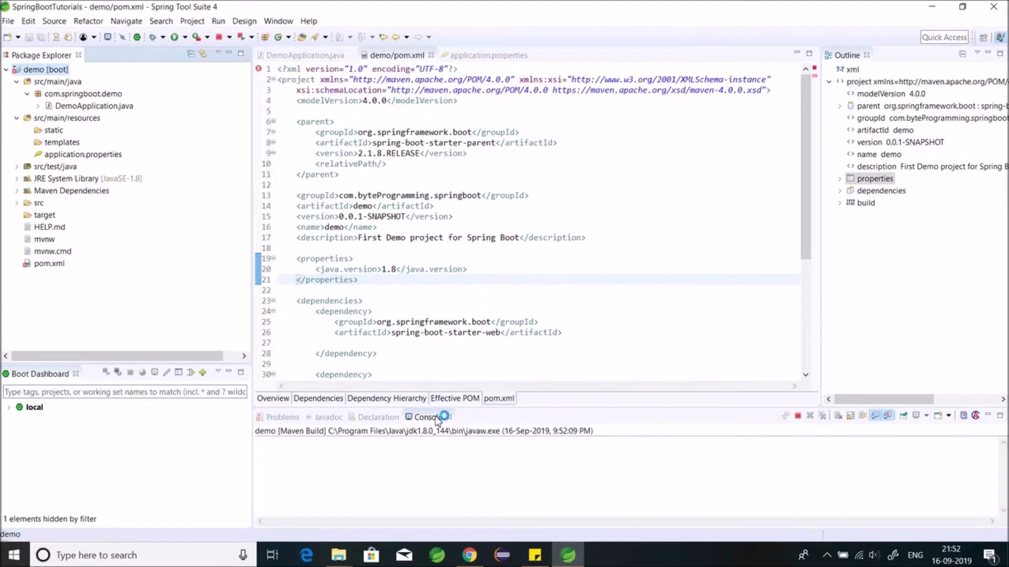
# - Maximize the Console to follow the clean package build until it terminates
pyautogui.doubleClick(426, 417)
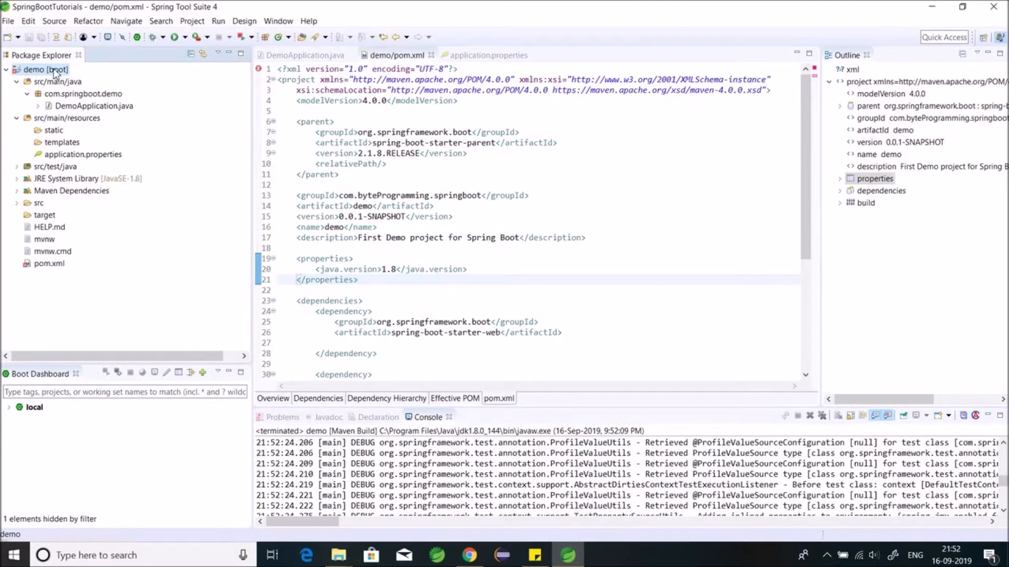
# - Refresh demo, expand target, and compare demo-0.0.1-SNAPSHOT.jar with demo-0.0.1-SNAPSHOT.jar.original
pyautogui.rightClick(45, 69)
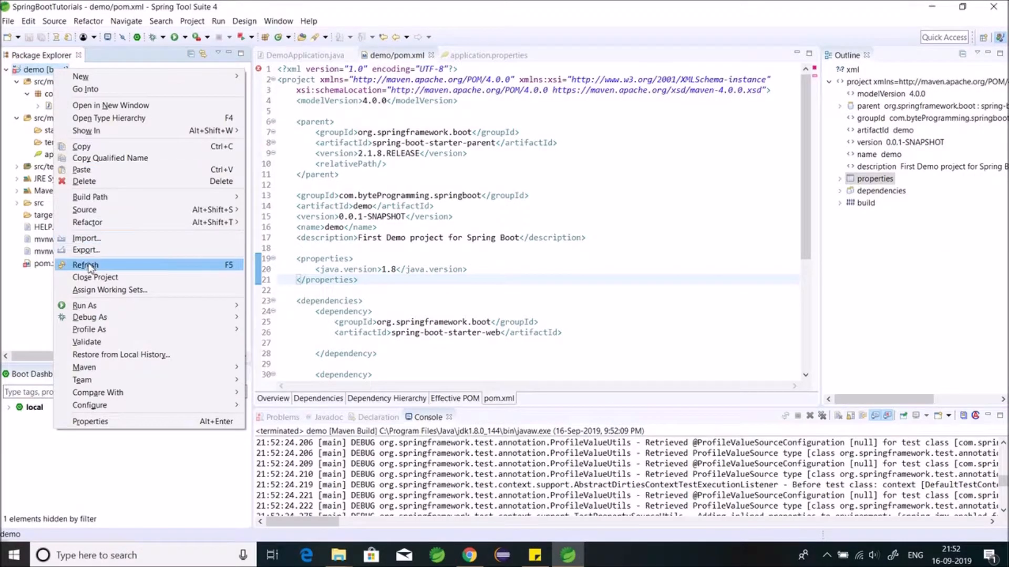
pyautogui.click(85, 264)
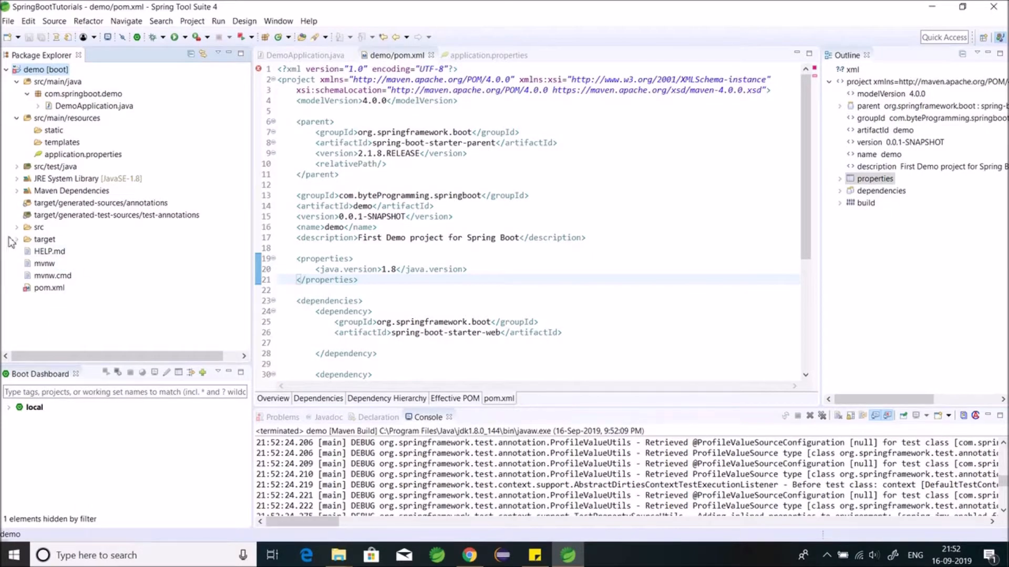
pyautogui.click(17, 239)
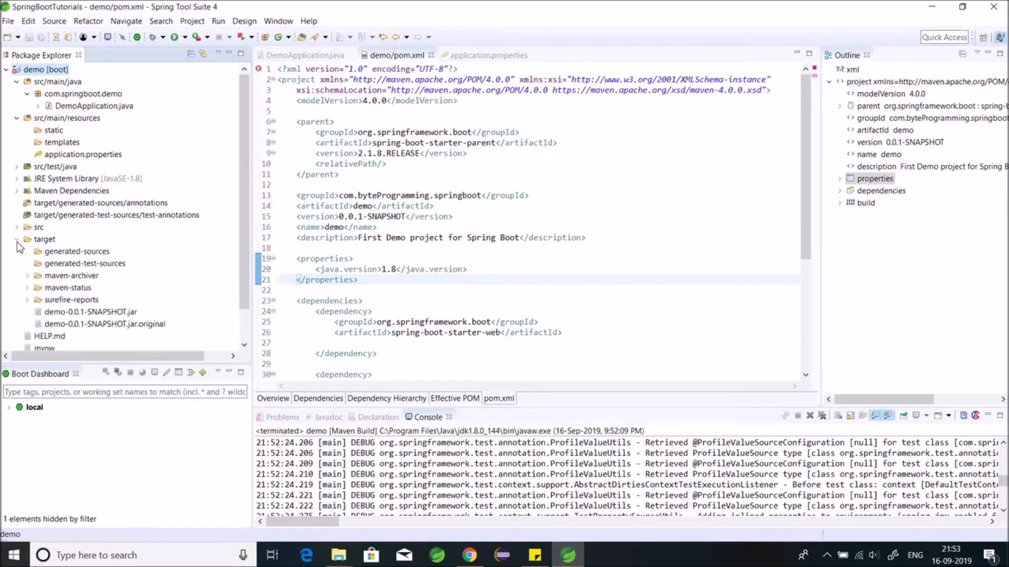
pyautogui.click(105, 324)
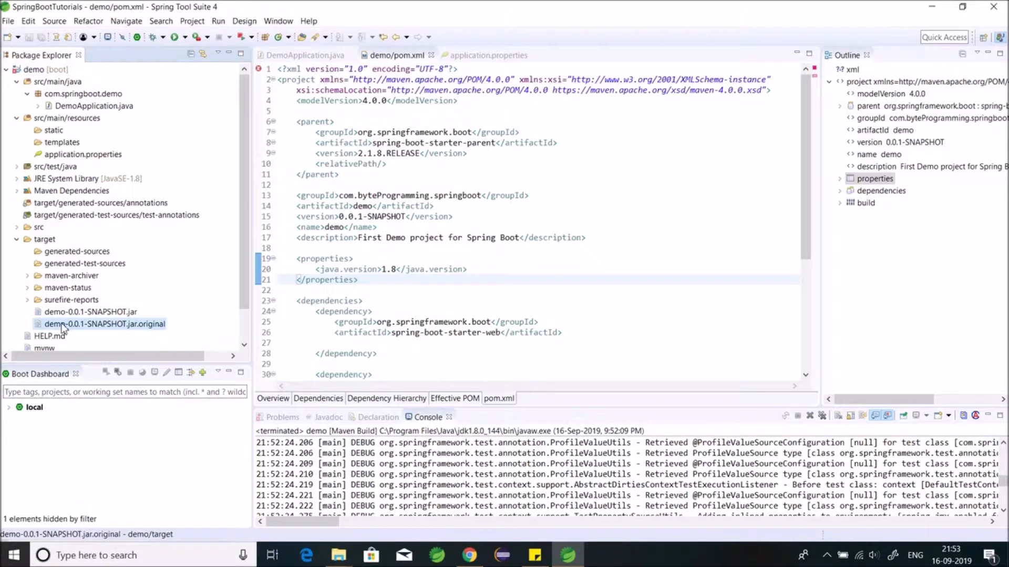
pyautogui.click(90, 312)
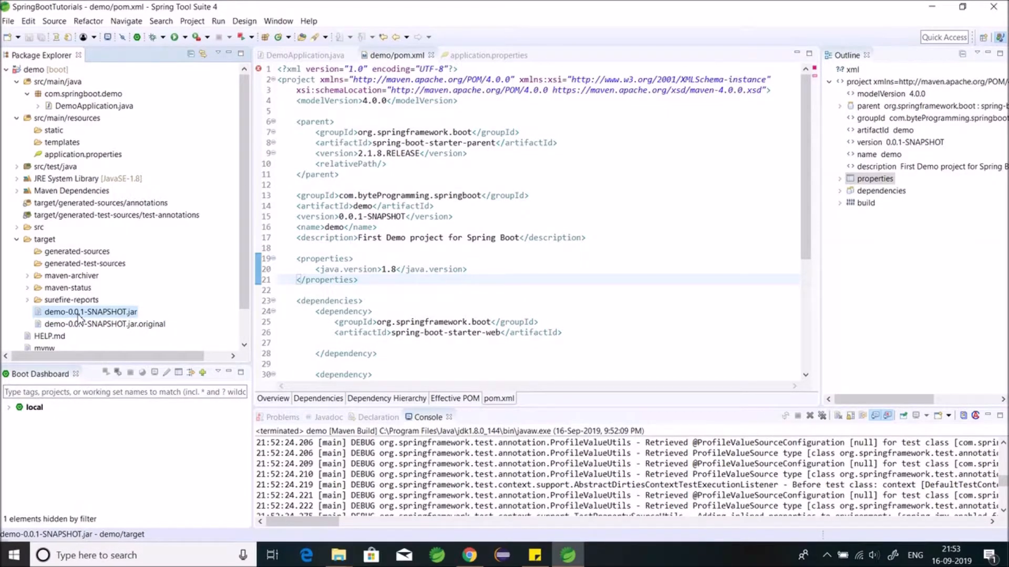
pyautogui.click(104, 324)
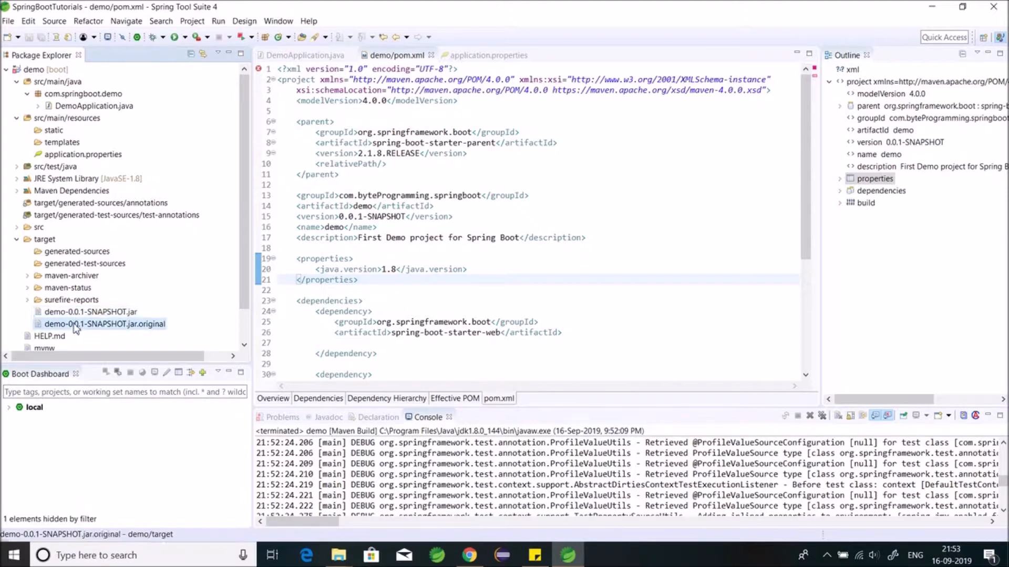
pyautogui.click(89, 312)
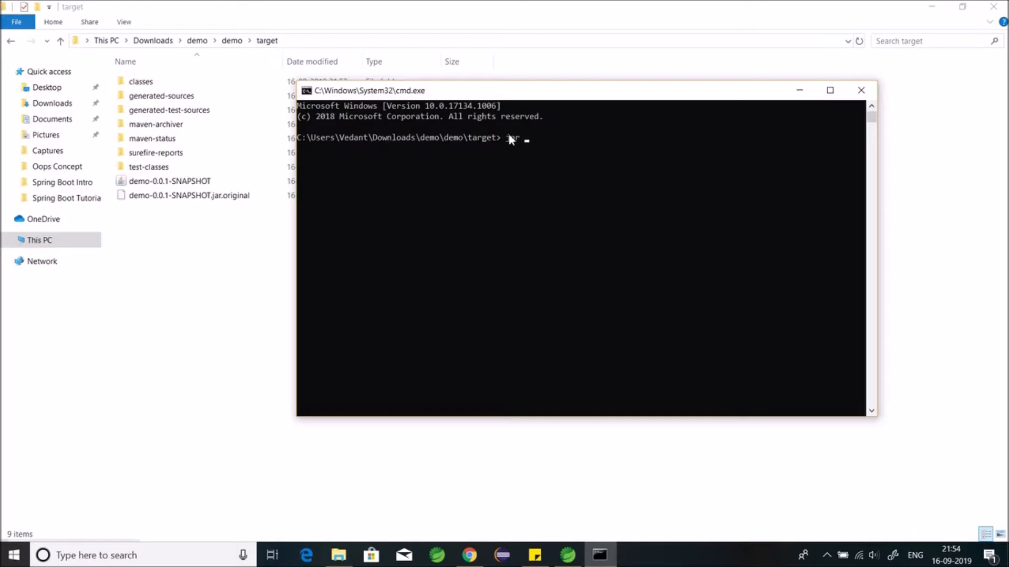
# - Run 'jar tvf demo-0.0.1-SNAPSHOT.jar.original' to list the original jar's contents
pyautogui.write('tvf')
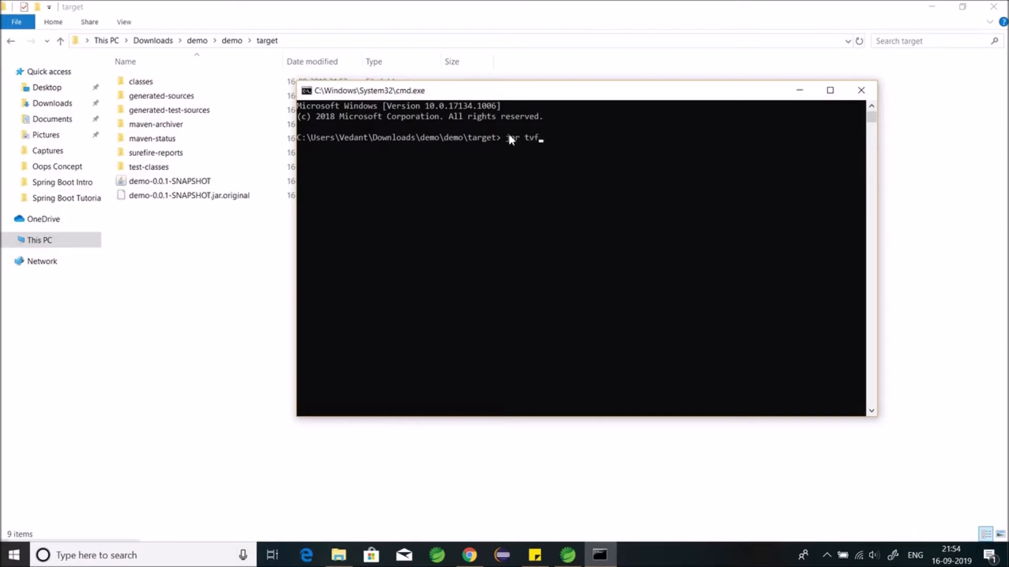
pyautogui.write('demo-0.0.')
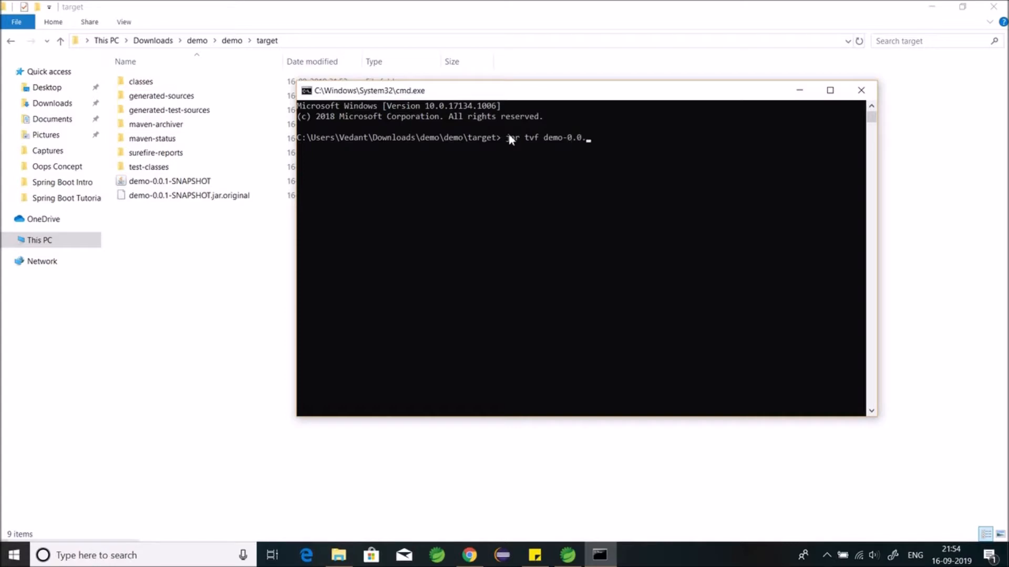
pyautogui.write('1-')
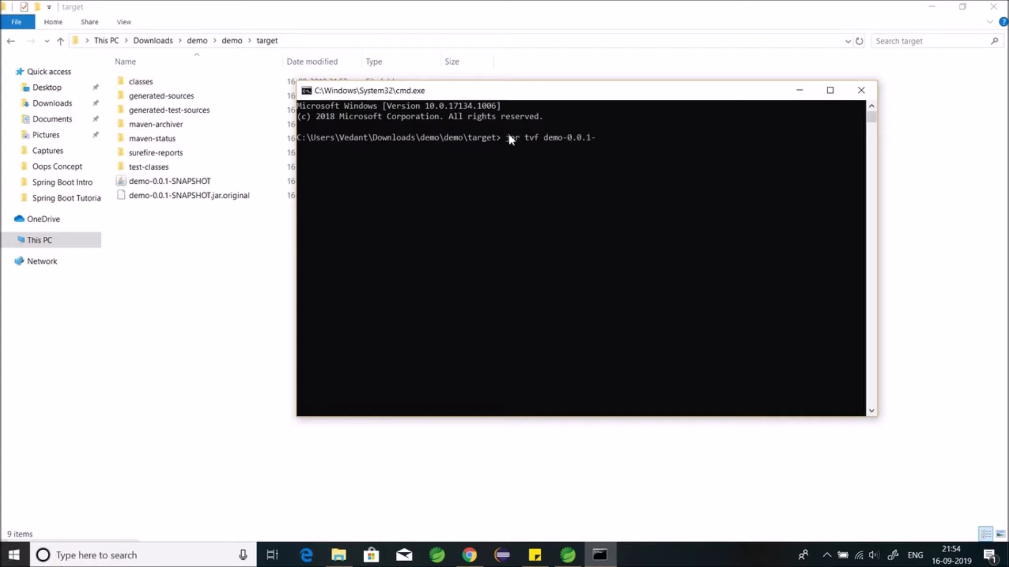
pyautogui.write('SNAPS')
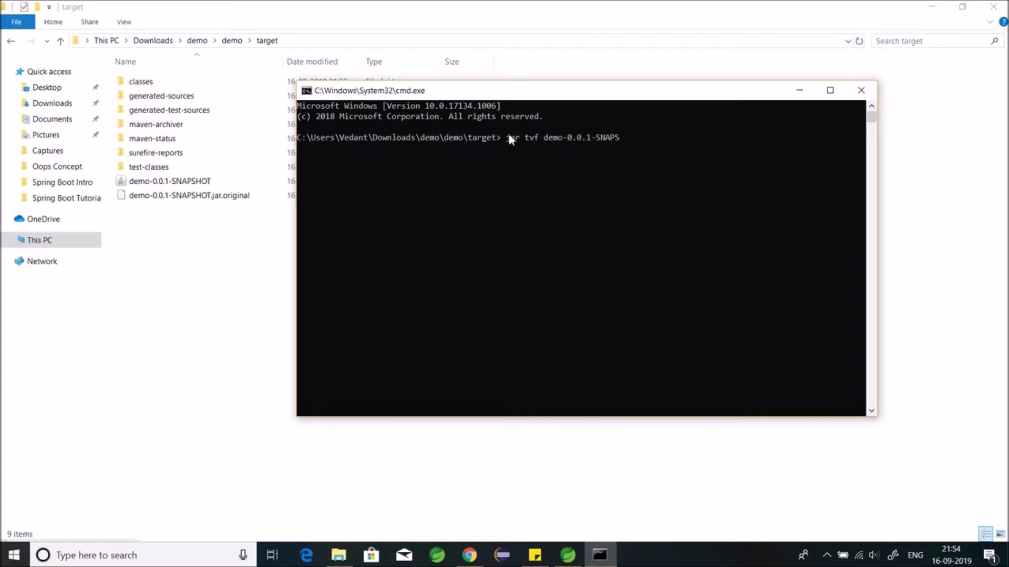
pyautogui.write('HOT')
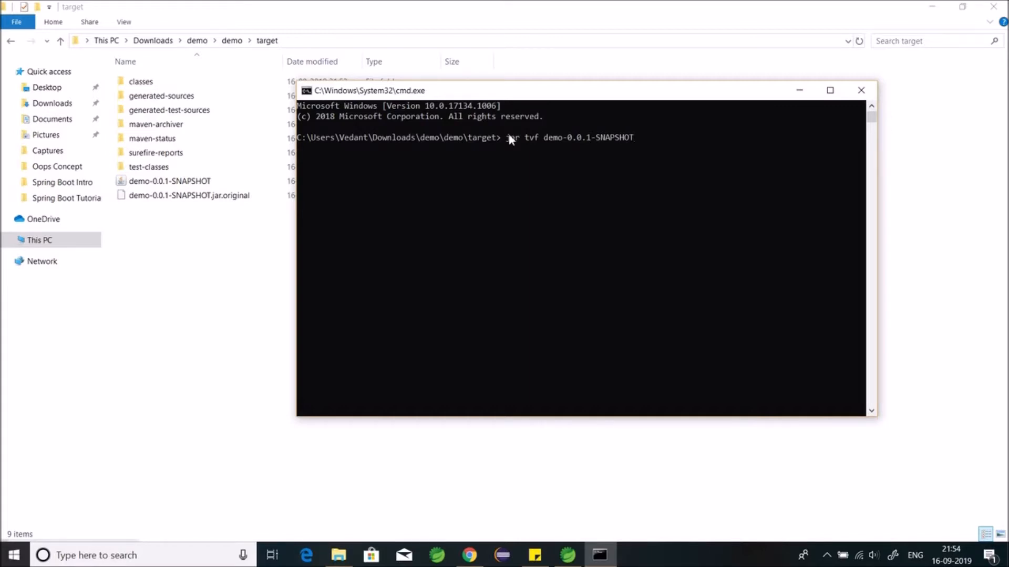
pyautogui.write('.jar.or')
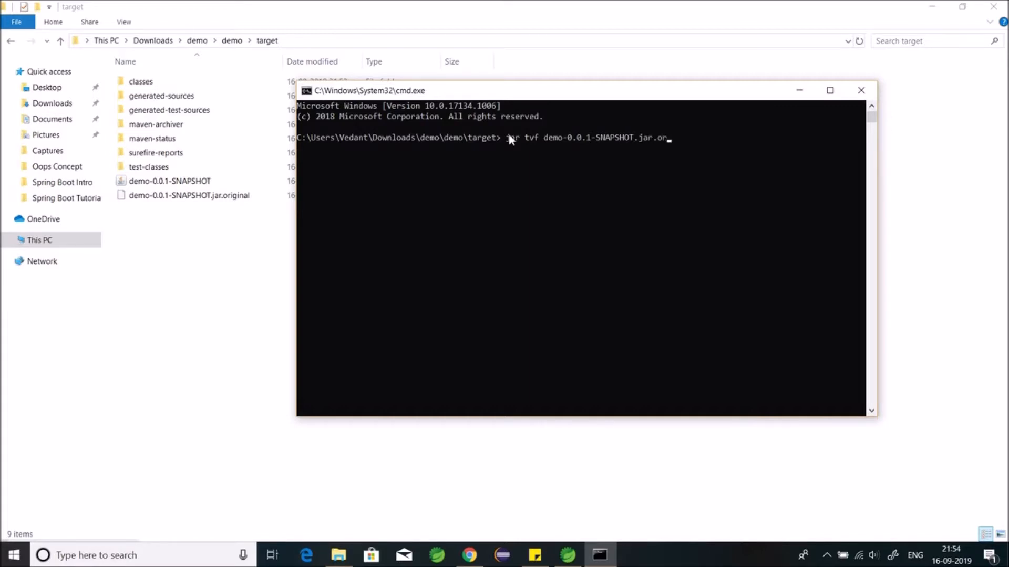
pyautogui.write('iginal')
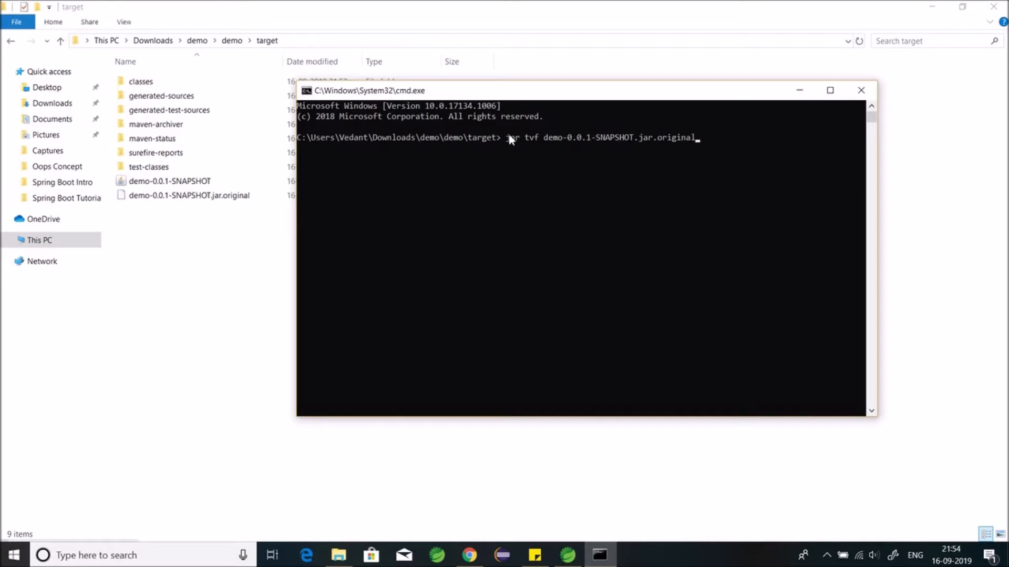
pyautogui.press('enter')
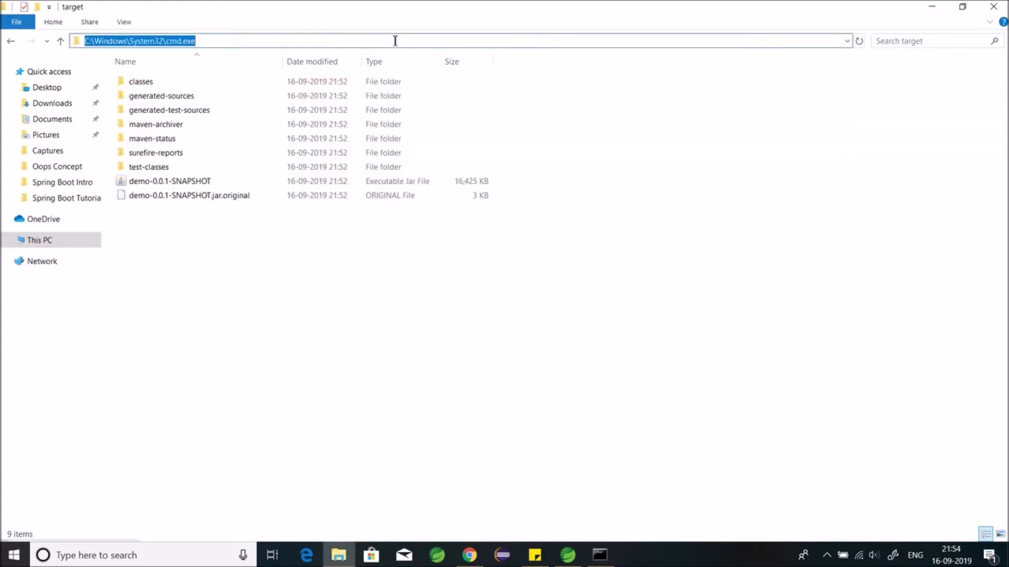
# - Open Command Prompt in target and run jar tvf on the rebuilt demo-0.0.1-SNAPSHOT.jar
pyautogui.press('Enter')
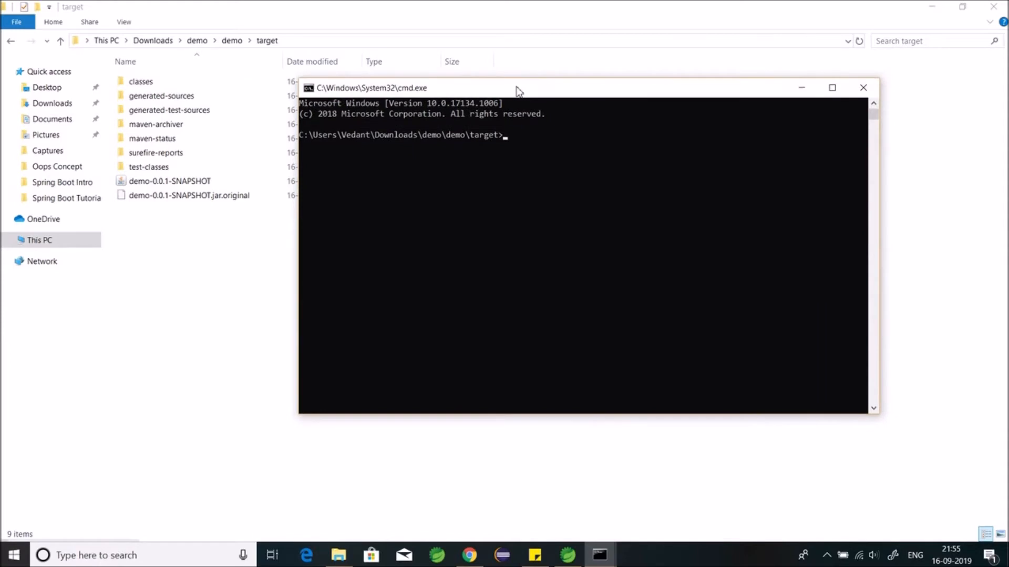
pyautogui.write('jar tvf demo-')
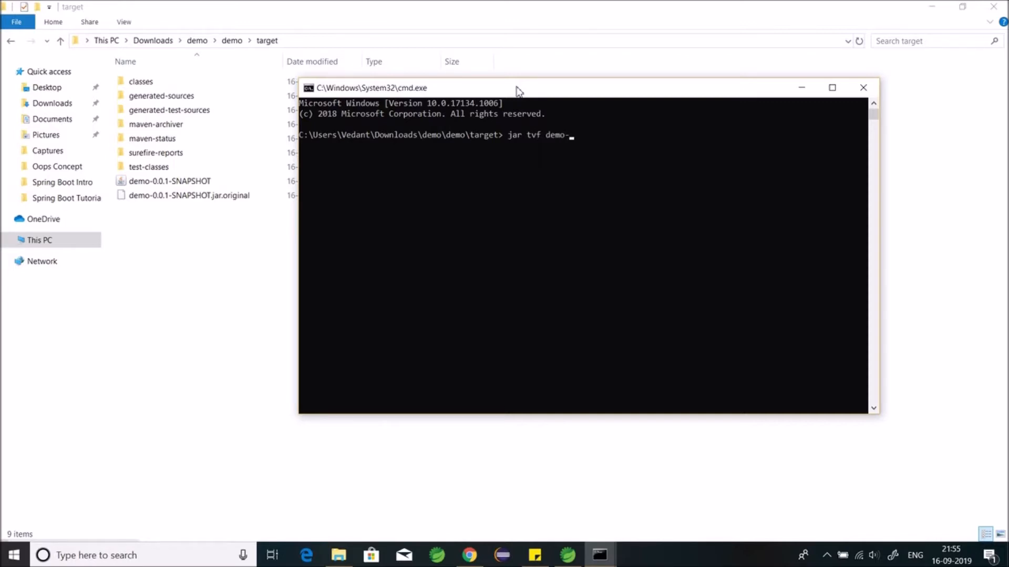
pyautogui.write('0.0.')
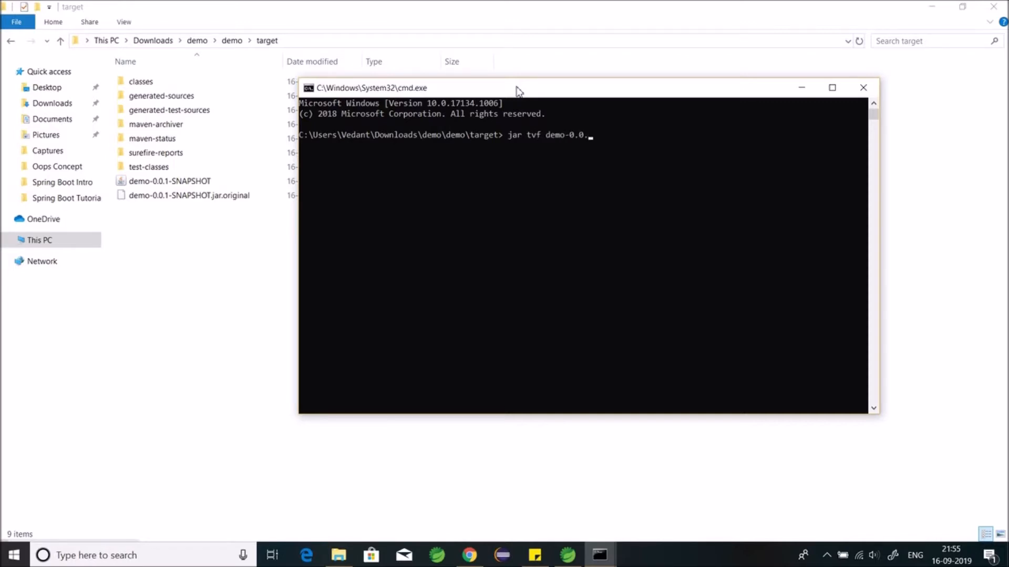
pyautogui.write('1-')
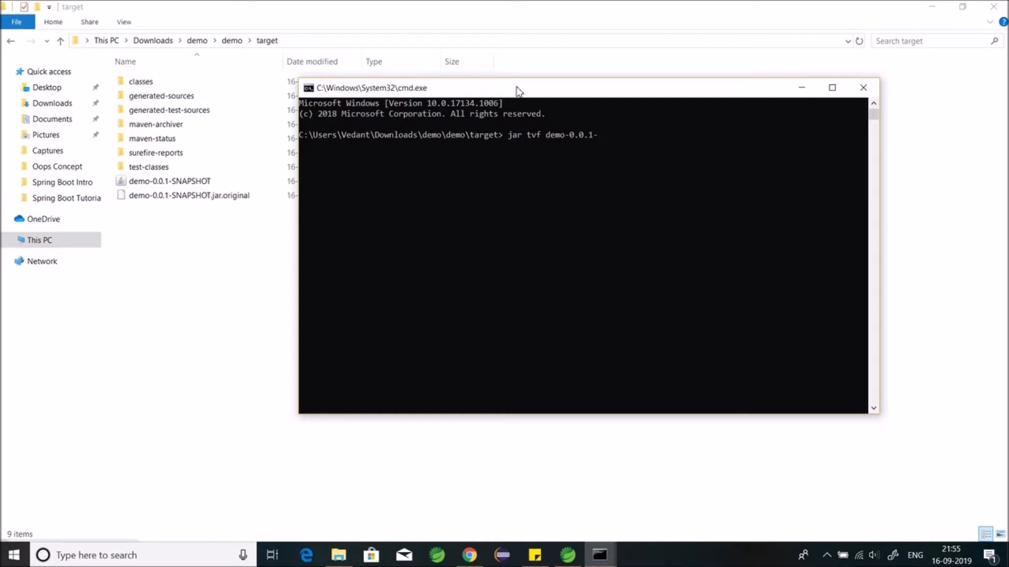
pyautogui.write('SNAPSHT')
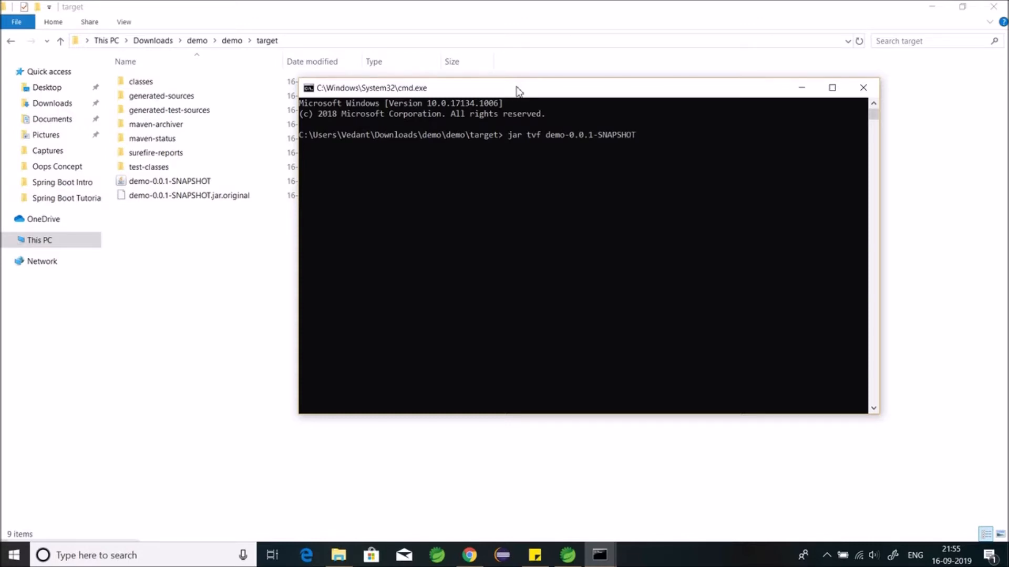
pyautogui.write('.ja')
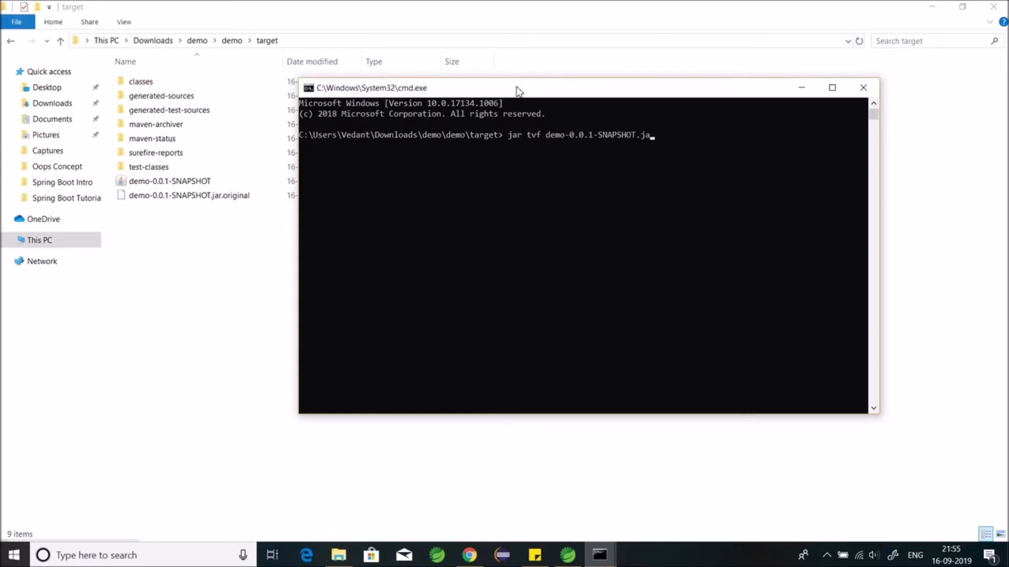
pyautogui.press('enter')
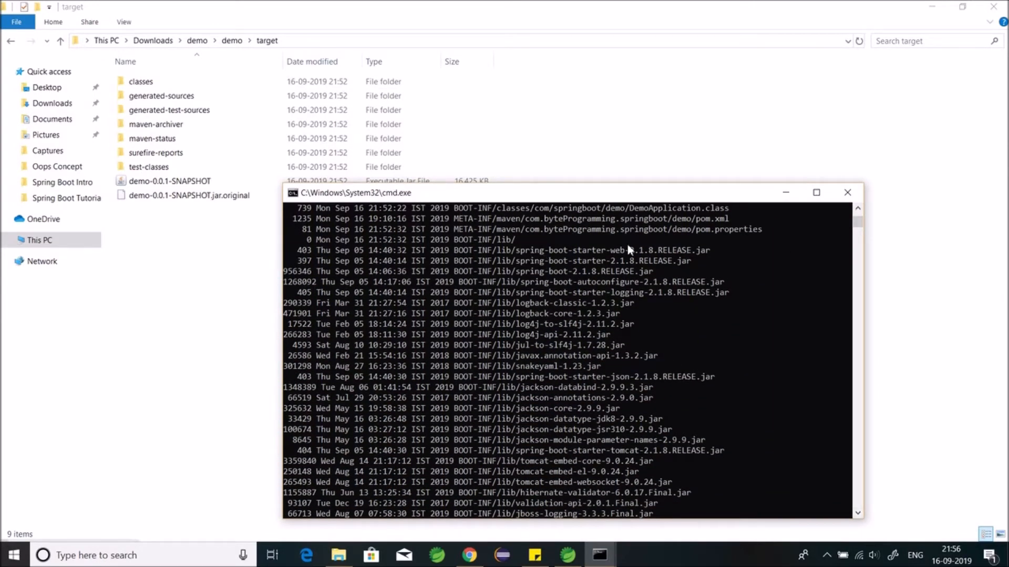
pyautogui.moveTo(568, 278)
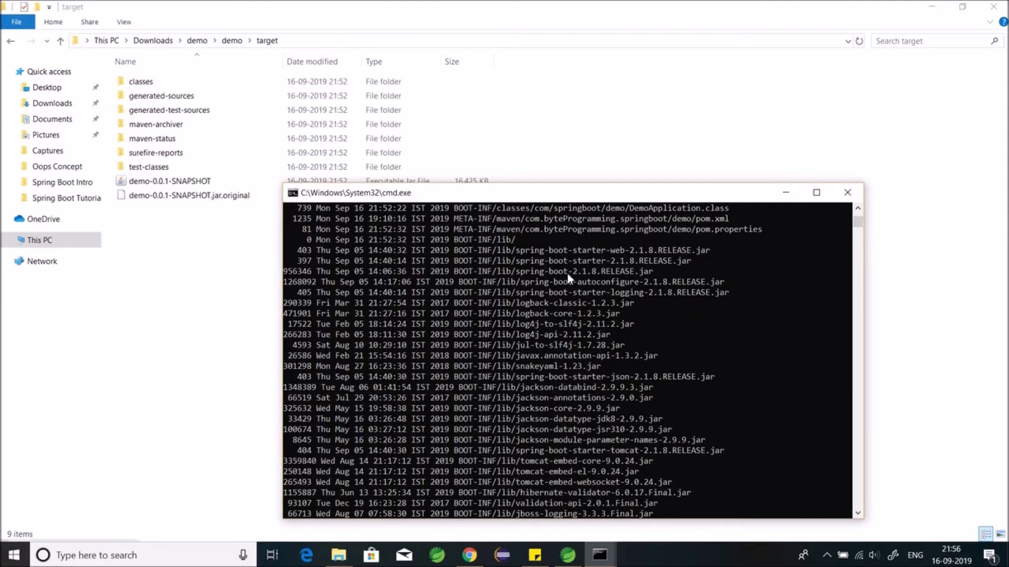
pyautogui.moveTo(582, 425)
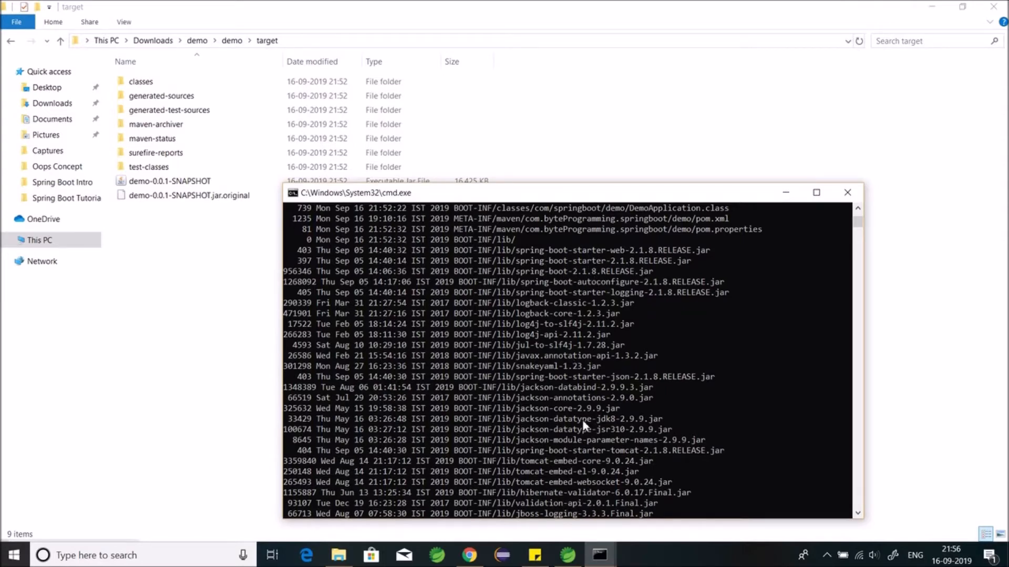